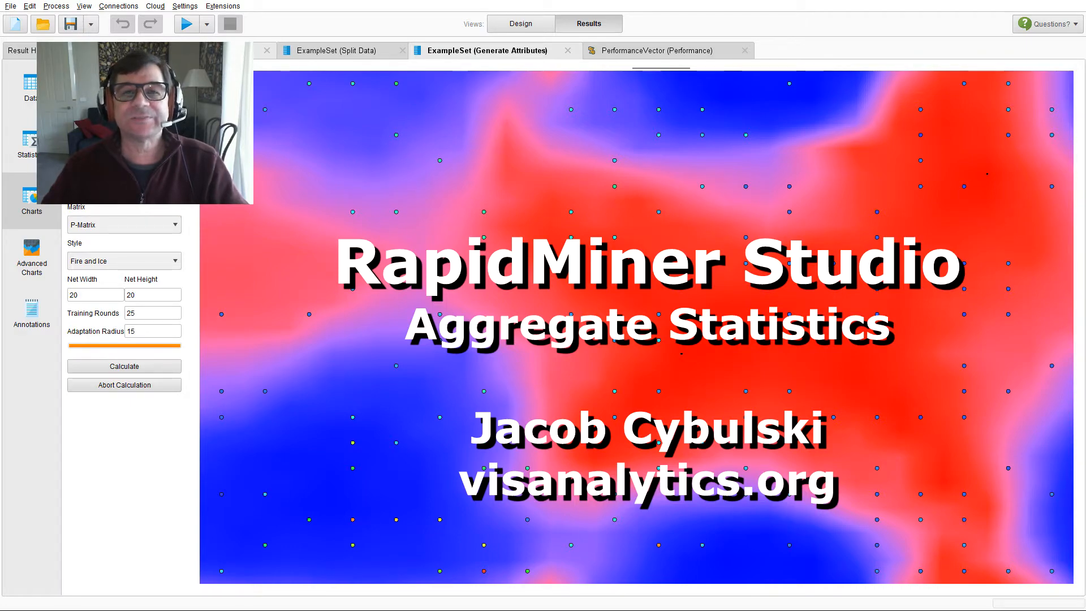
# Step: Switch to the Design view showing the Students 1C Attributes process canvas
pyautogui.click(519, 22)
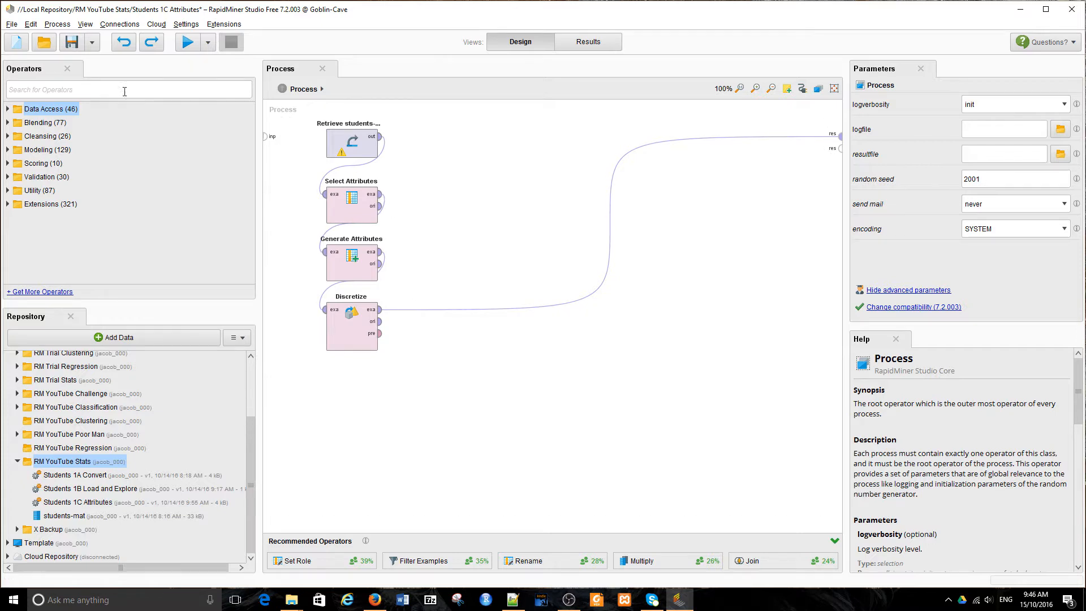
# Step: Run the process, review the 395-example, 10-attribute result and its statistics, then return to Design
pyautogui.click(187, 42)
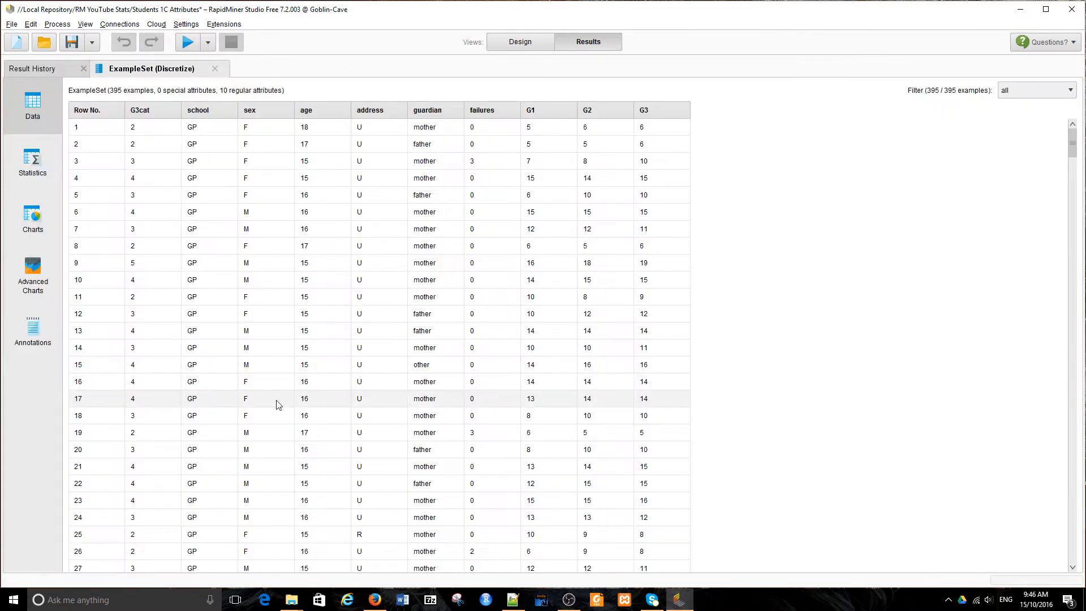
pyautogui.click(32, 161)
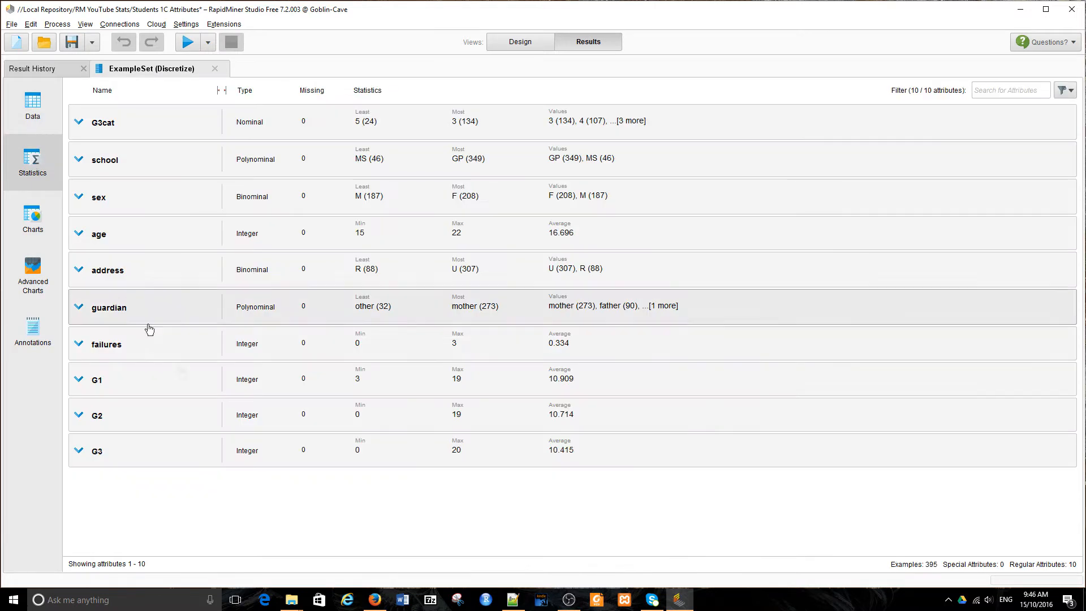
pyautogui.moveTo(584, 531)
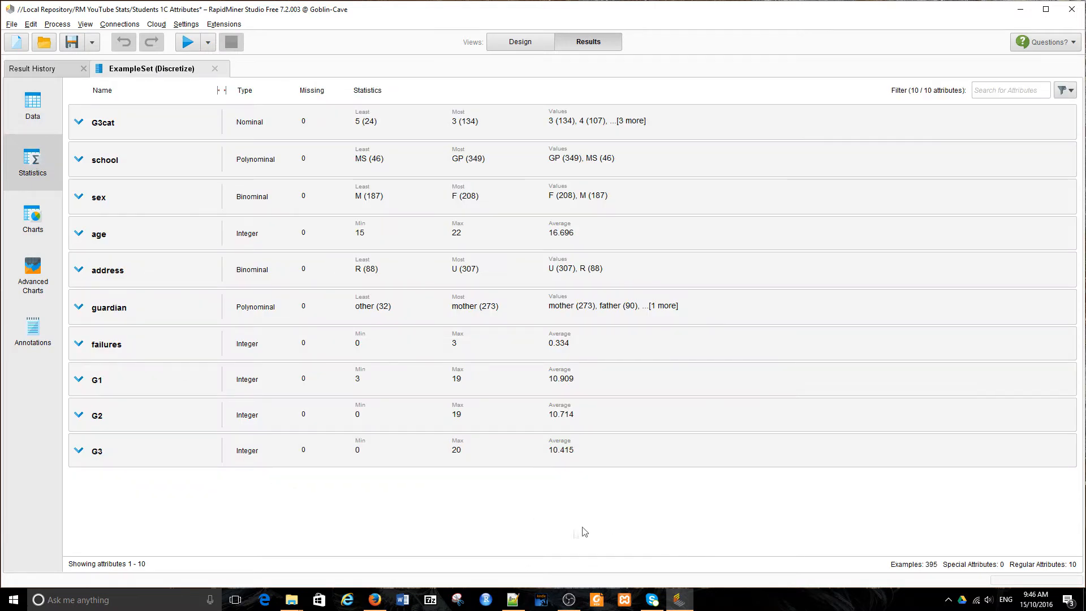
pyautogui.moveTo(630, 509)
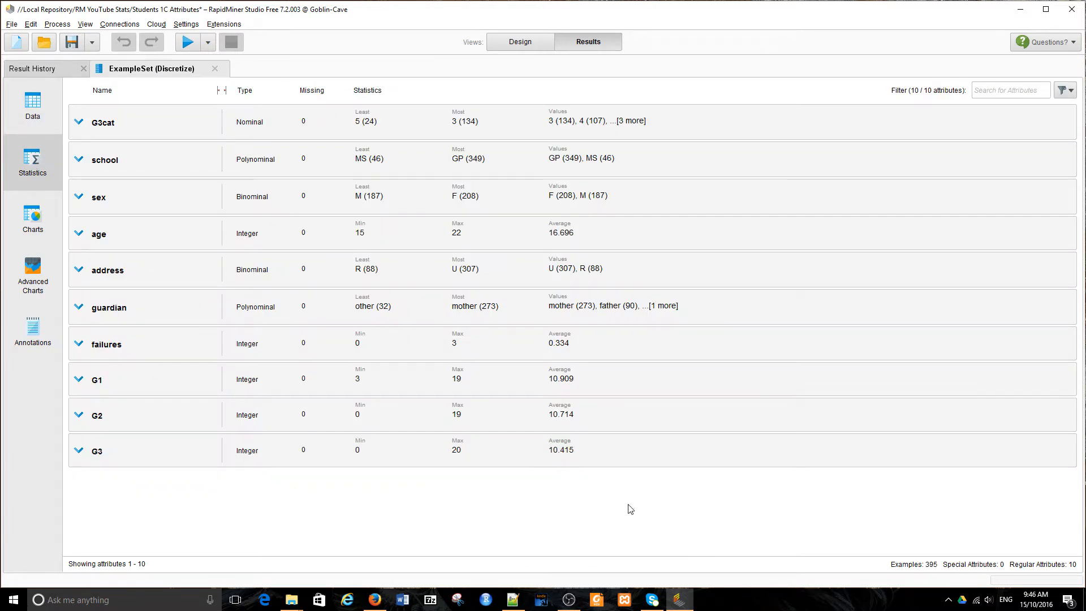
pyautogui.moveTo(607, 154)
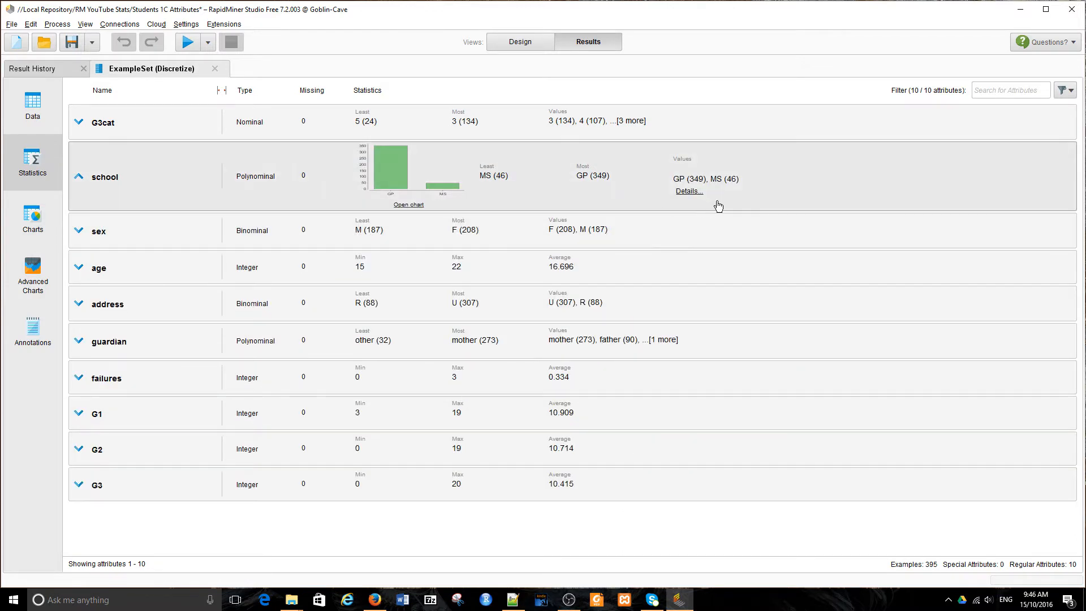
pyautogui.moveTo(625, 563)
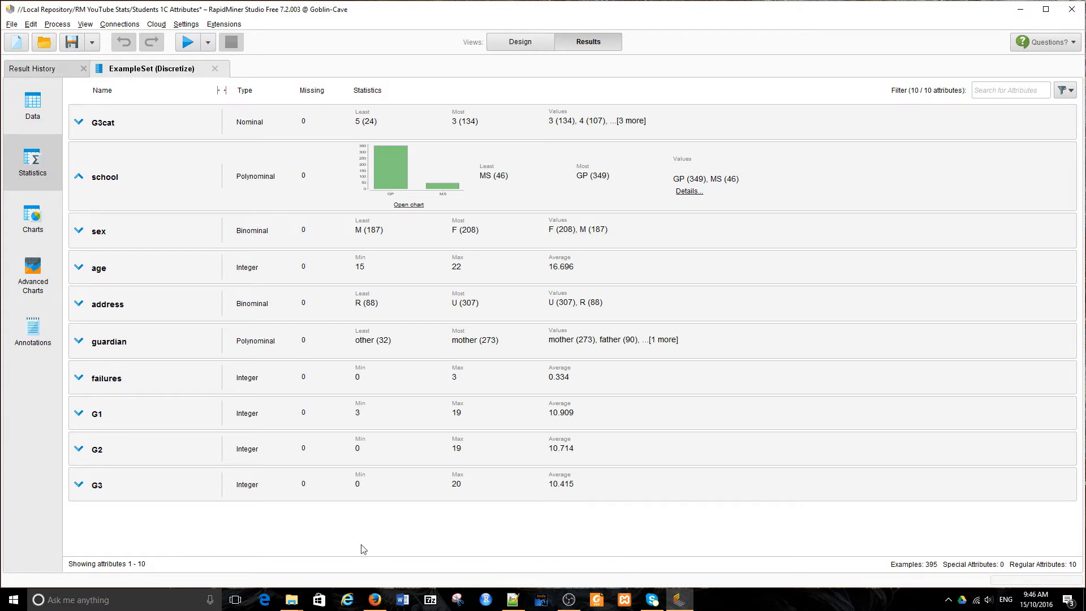
pyautogui.click(519, 42)
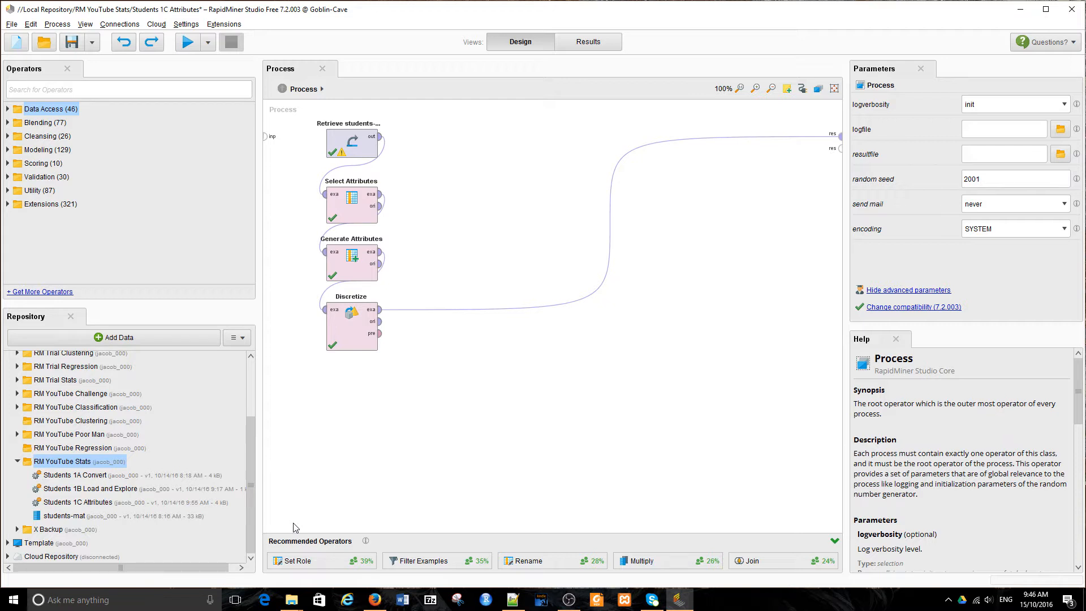
pyautogui.moveTo(124, 102)
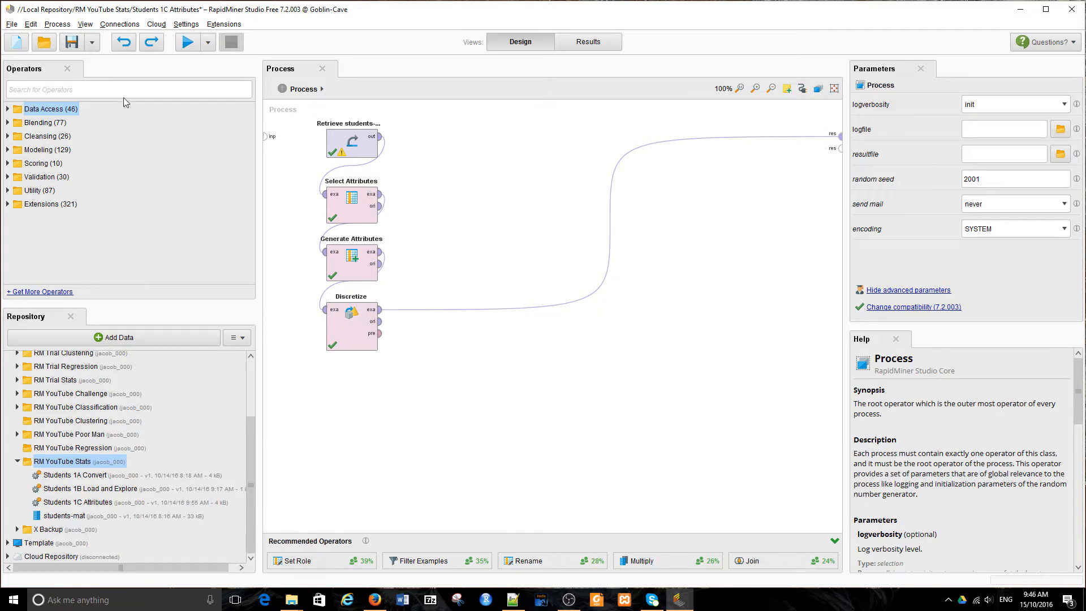
# Step: Add an Aggregate operator after Discretize and start editing its aggregation attribute list
pyautogui.write('aggre')
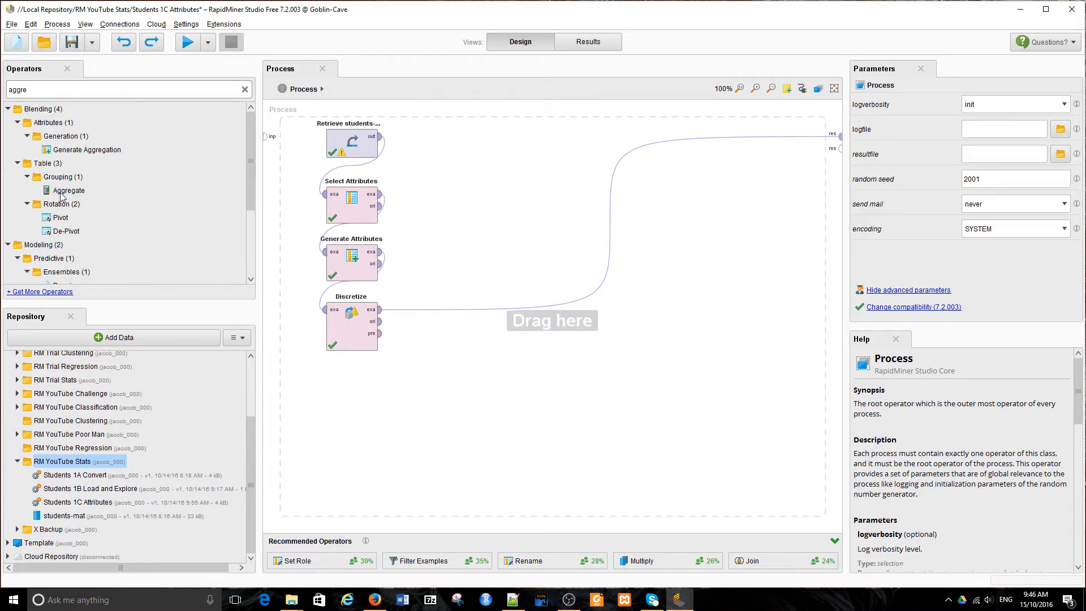
pyautogui.click(69, 190)
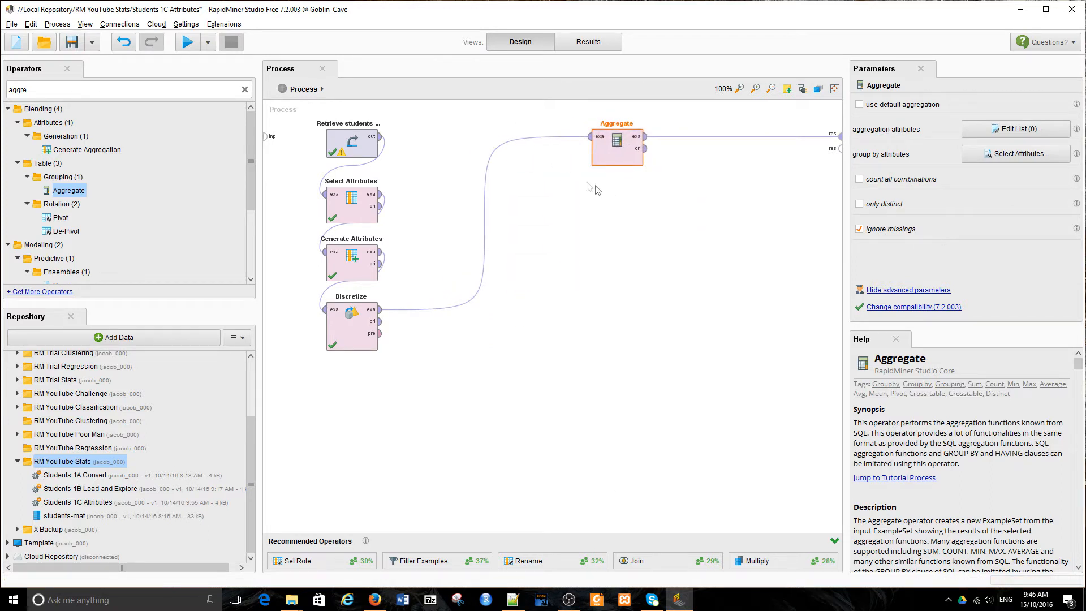
pyautogui.moveTo(986, 146)
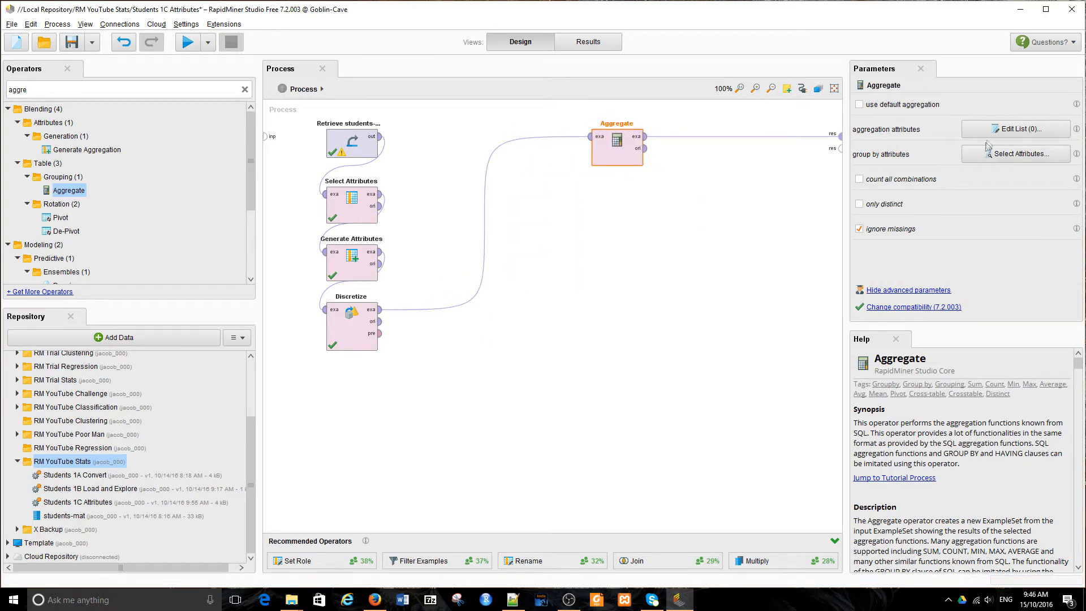
pyautogui.click(1016, 129)
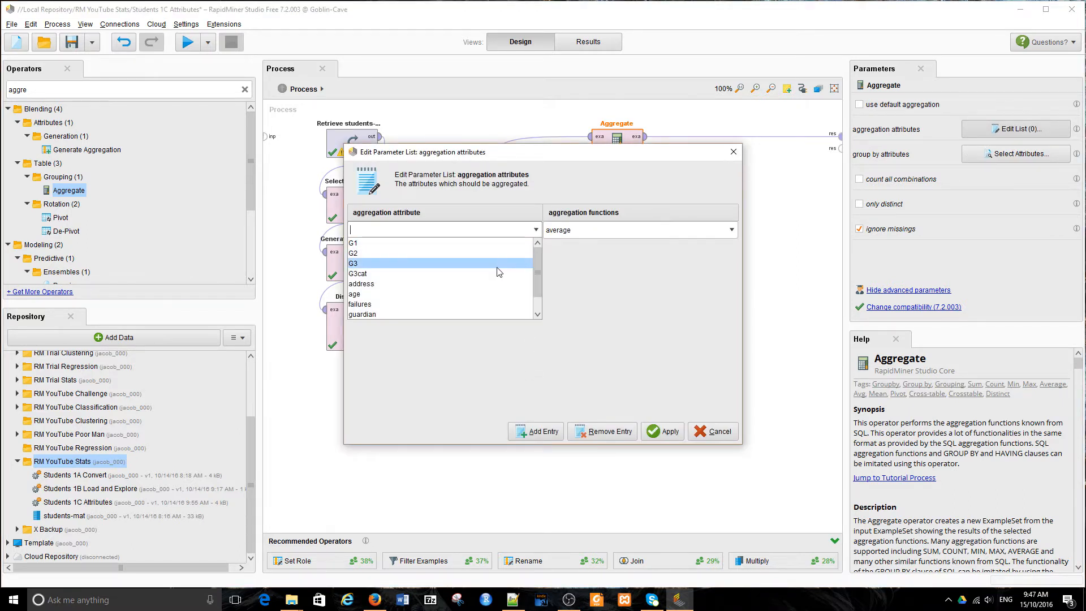
# Step: Add G3 aggregation entries for minimum, median, average and mode
pyautogui.click(353, 264)
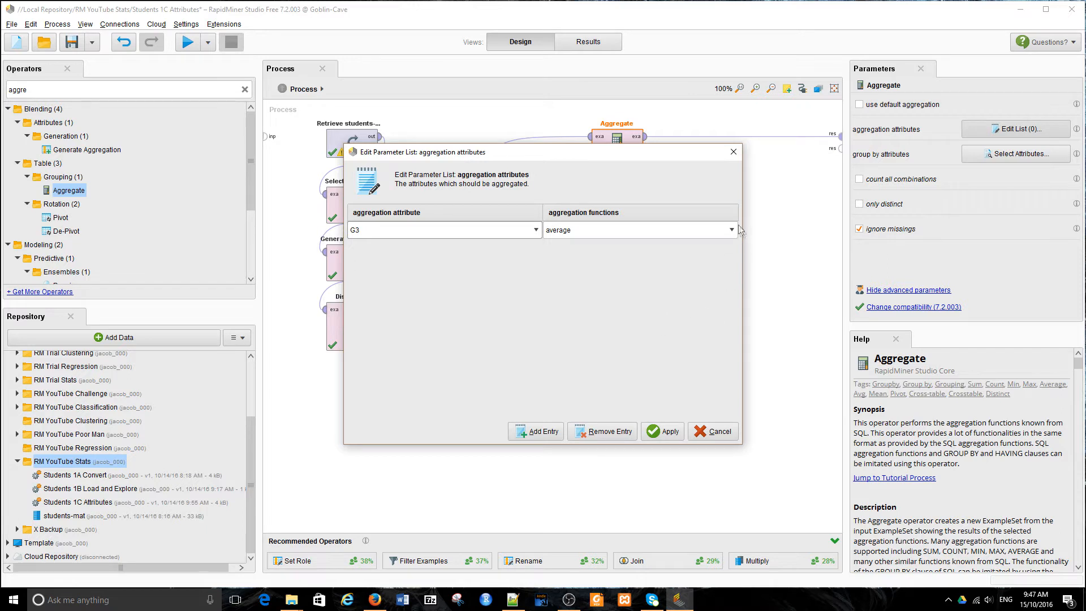
pyautogui.click(731, 229)
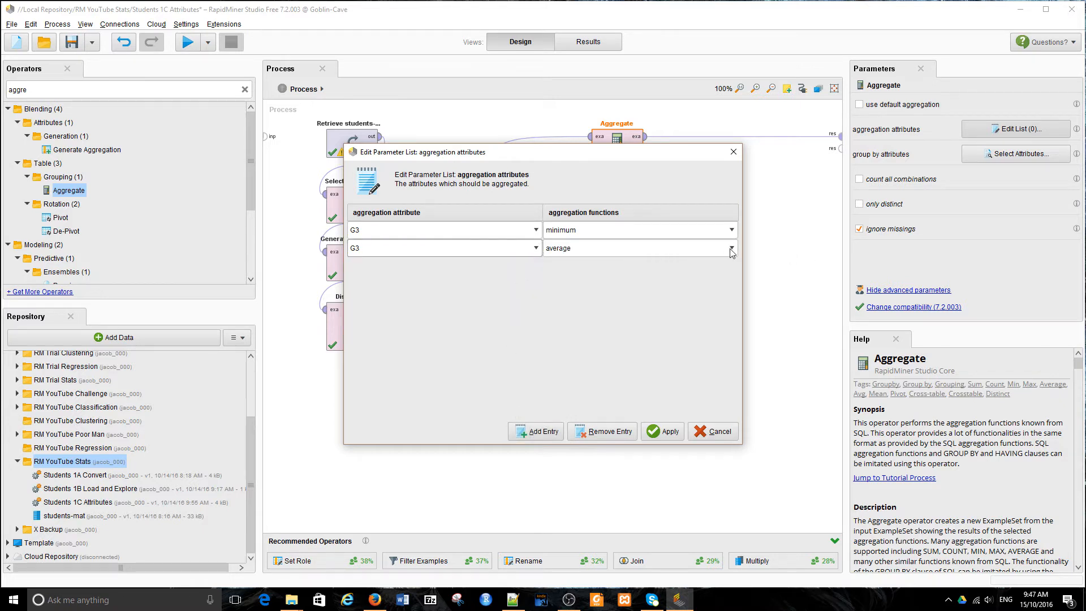
pyautogui.click(729, 247)
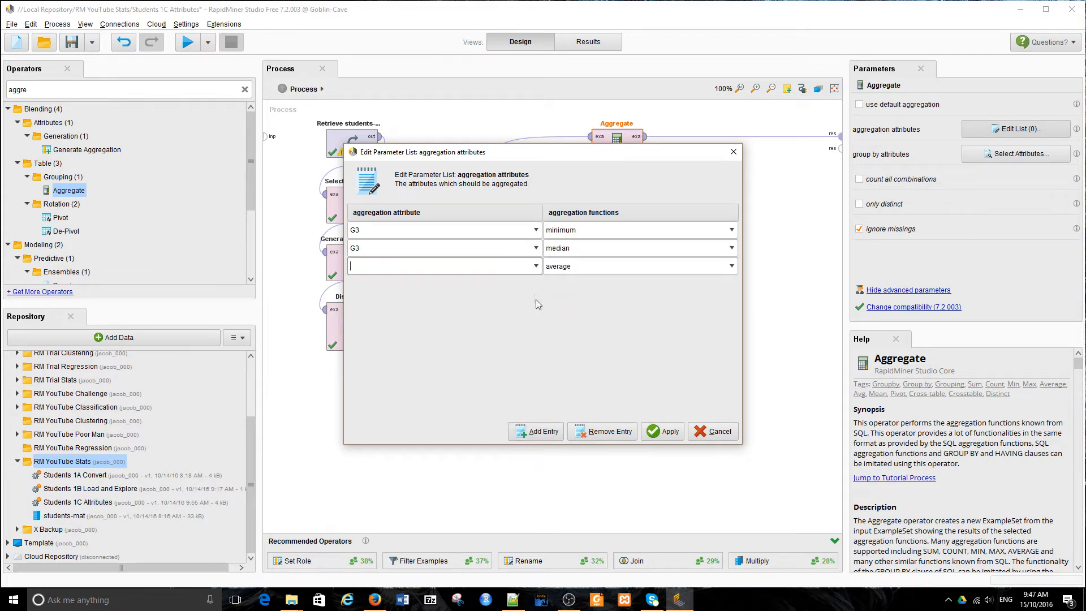
pyautogui.click(444, 266)
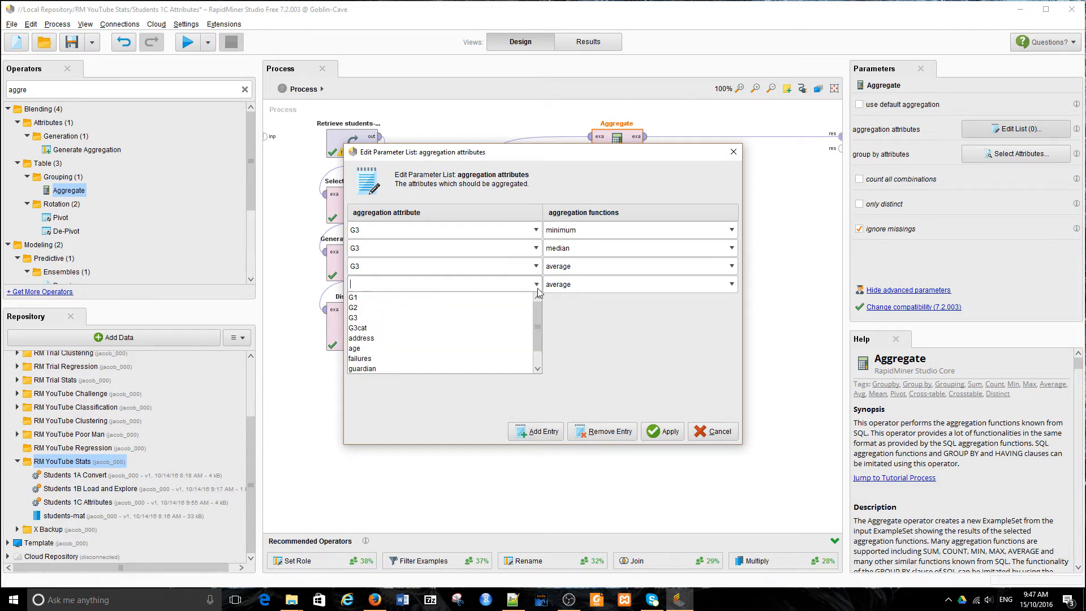
pyautogui.click(353, 317)
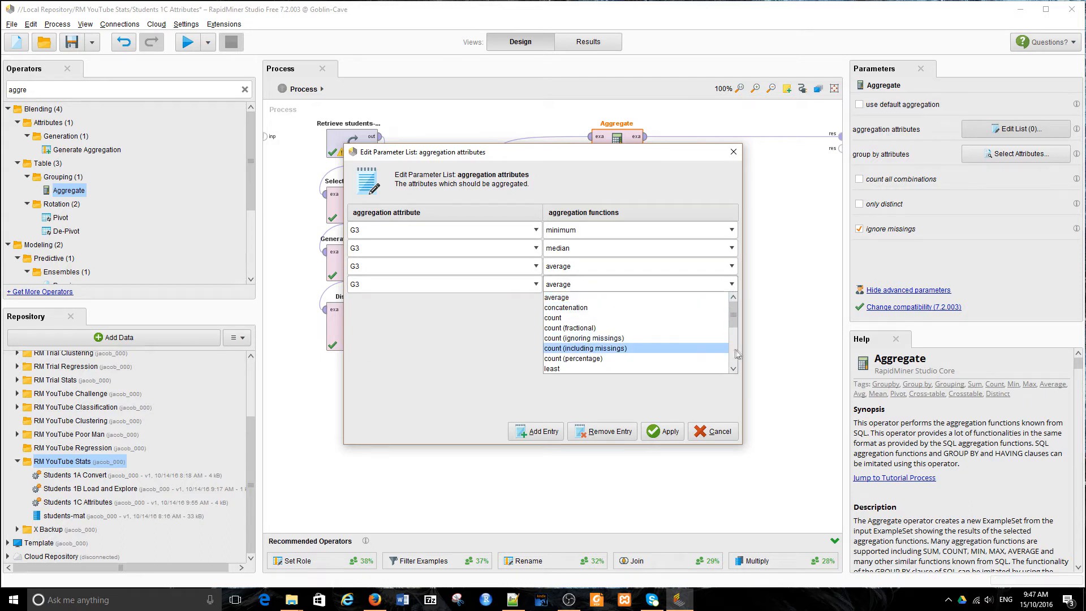
pyautogui.scroll(-3)
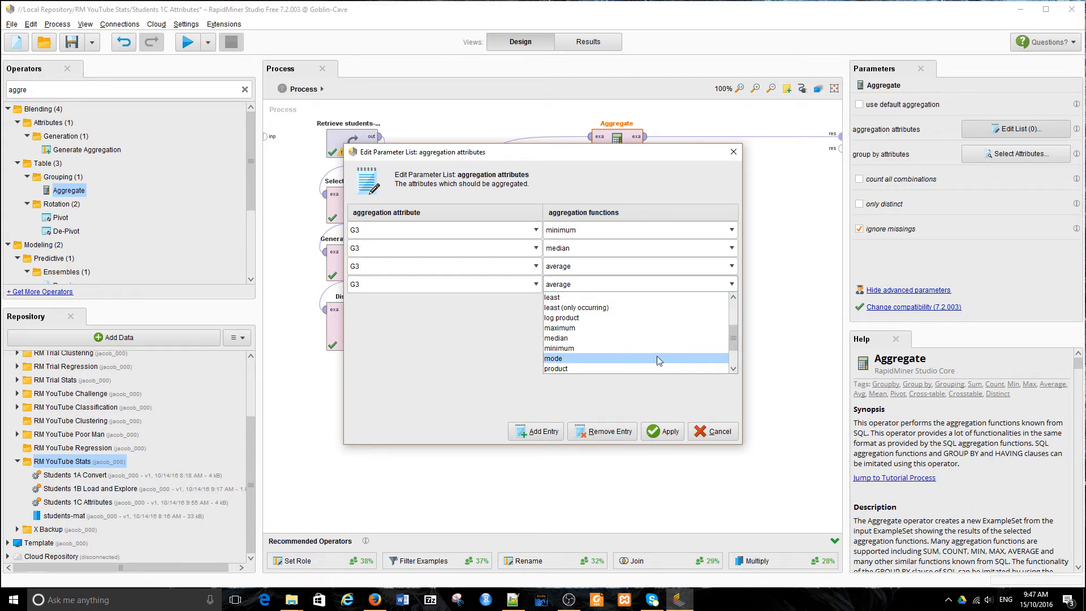
pyautogui.click(553, 359)
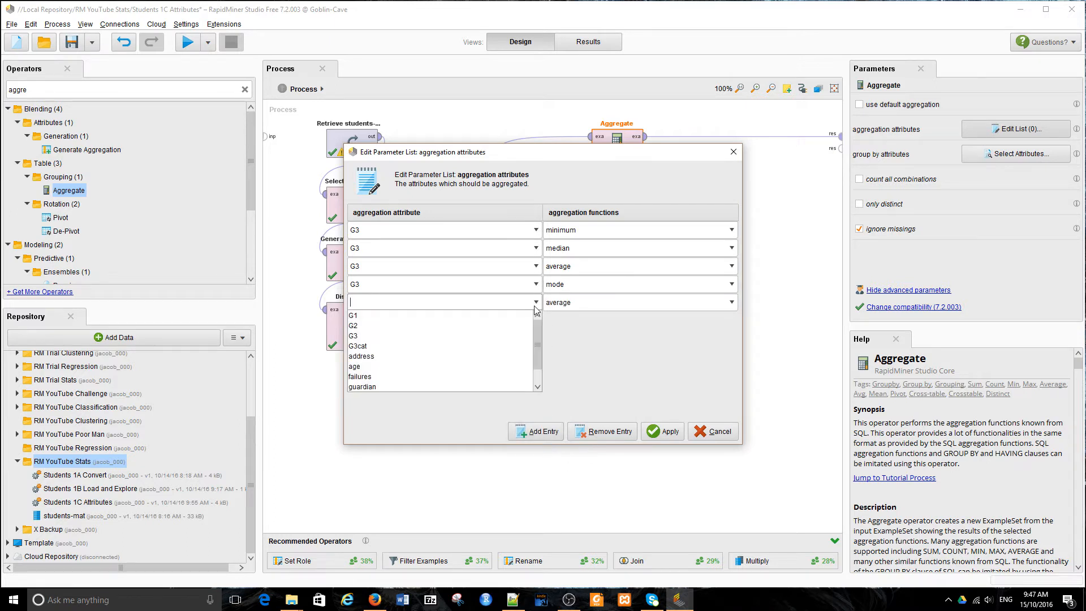
# Step: Add G3 entries for standard_deviation, maximum and count (percentage), then apply the list
pyautogui.click(352, 335)
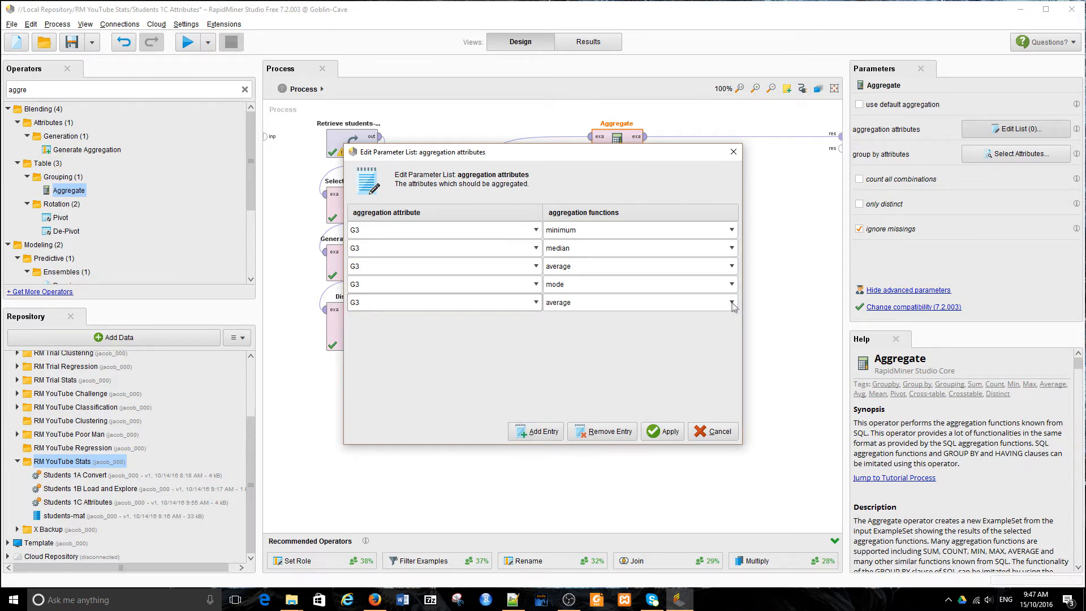
pyautogui.moveTo(732, 305)
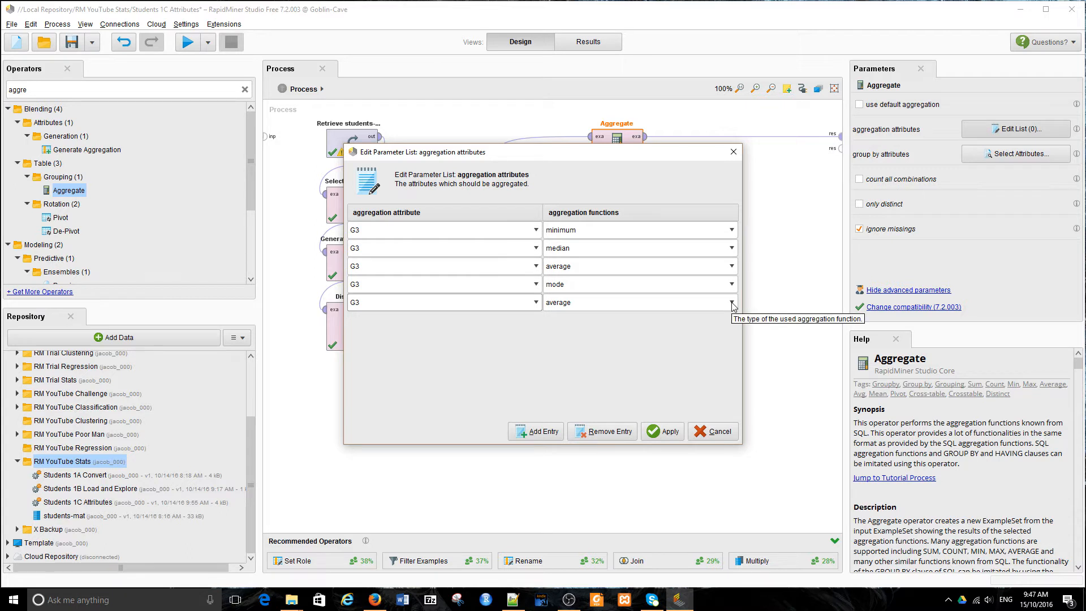
pyautogui.click(729, 302)
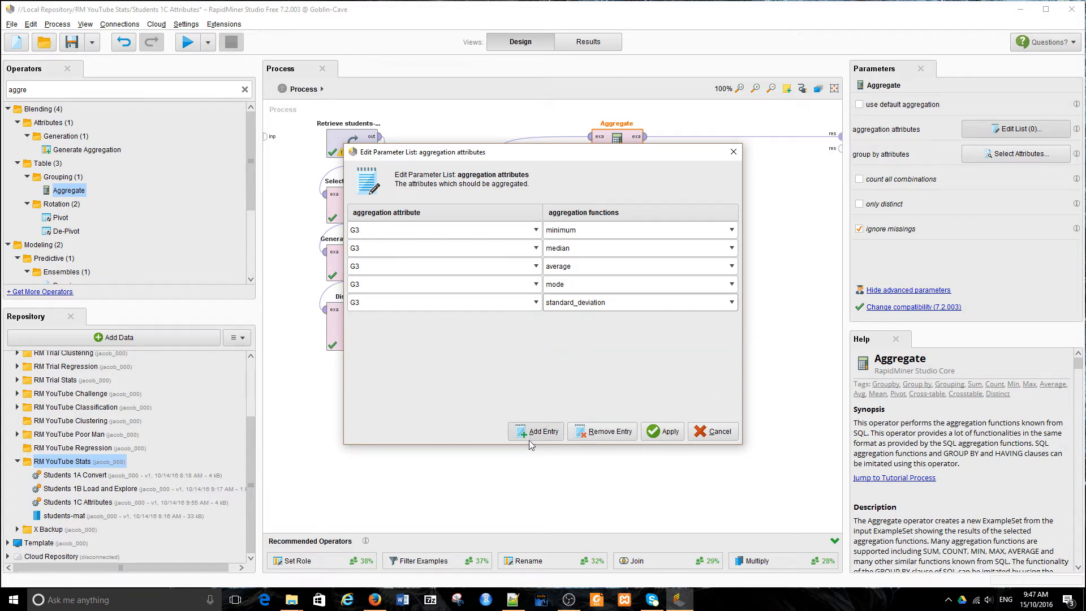
pyautogui.click(535, 431)
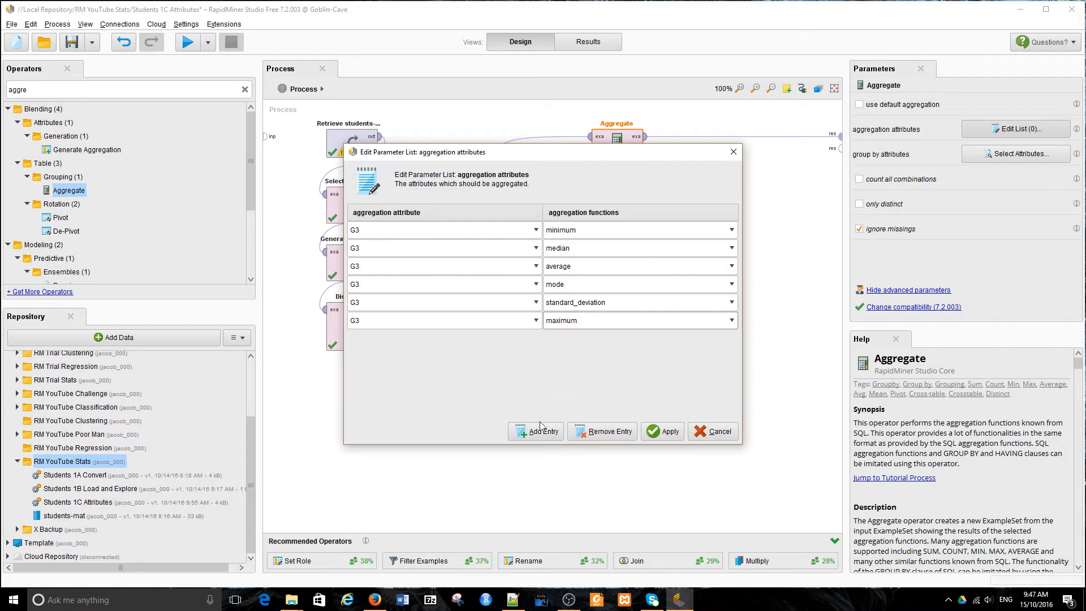
pyautogui.click(539, 431)
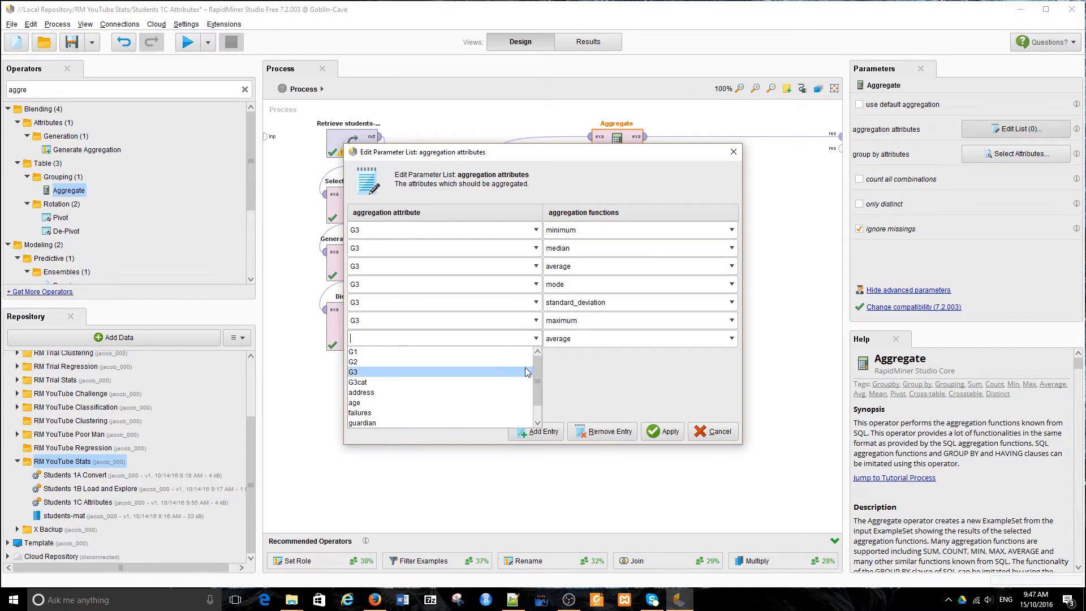
pyautogui.click(731, 338)
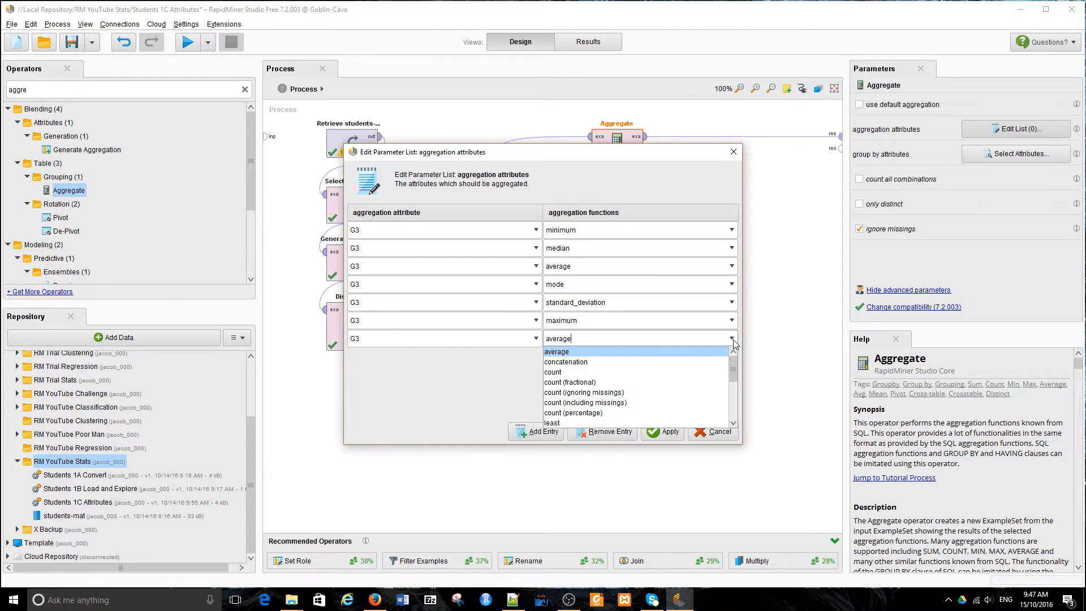
pyautogui.moveTo(635, 413)
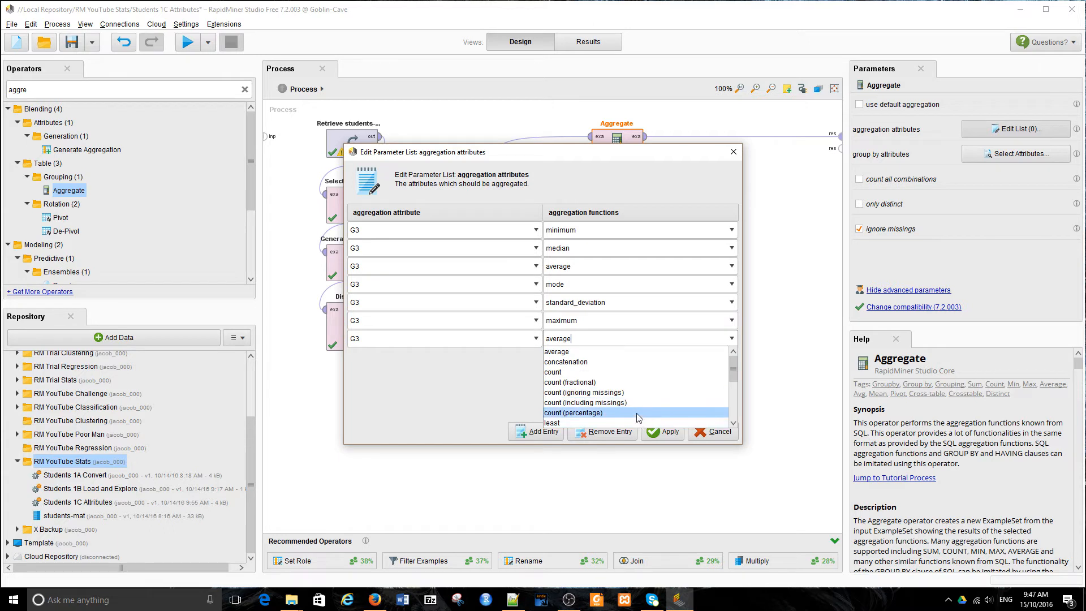
pyautogui.click(584, 411)
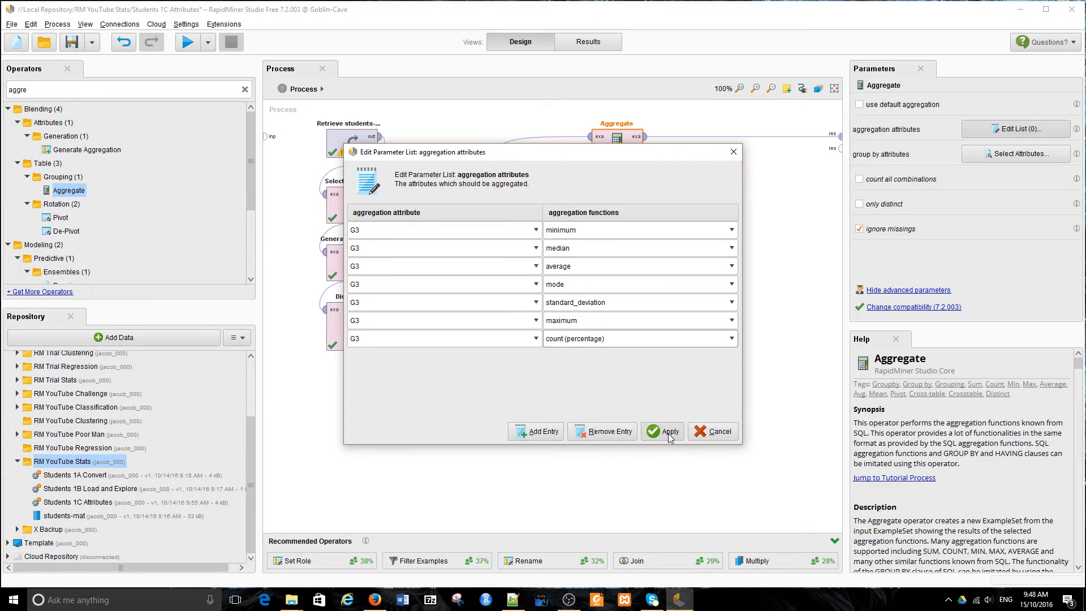
pyautogui.click(667, 430)
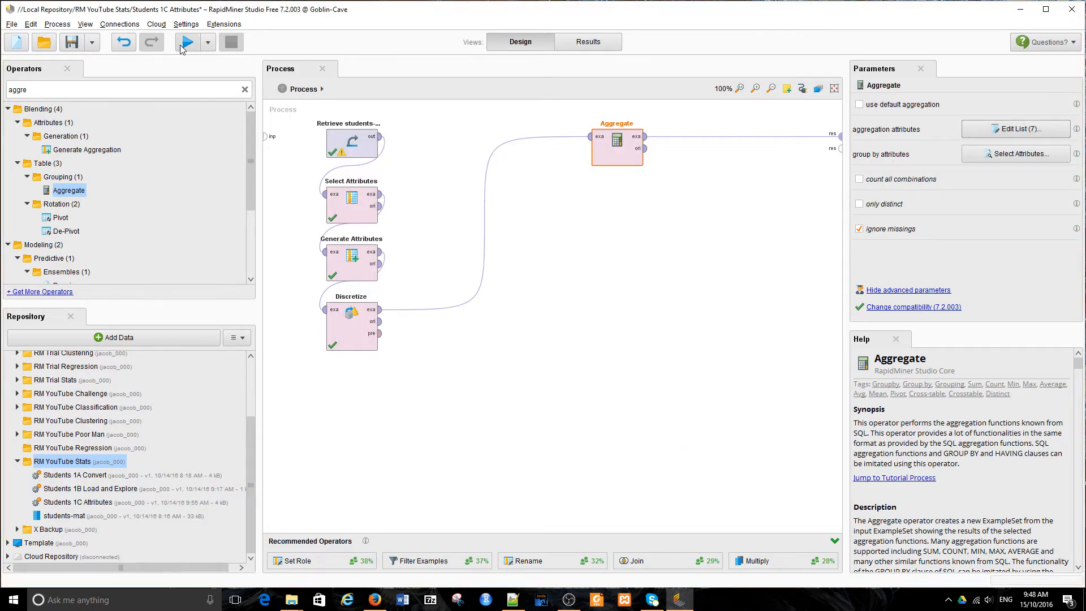
# Step: Run the process to get the one-row G3 summary: minimum 0, median 11, average 10.415, mode 10, maximum 20
pyautogui.click(186, 42)
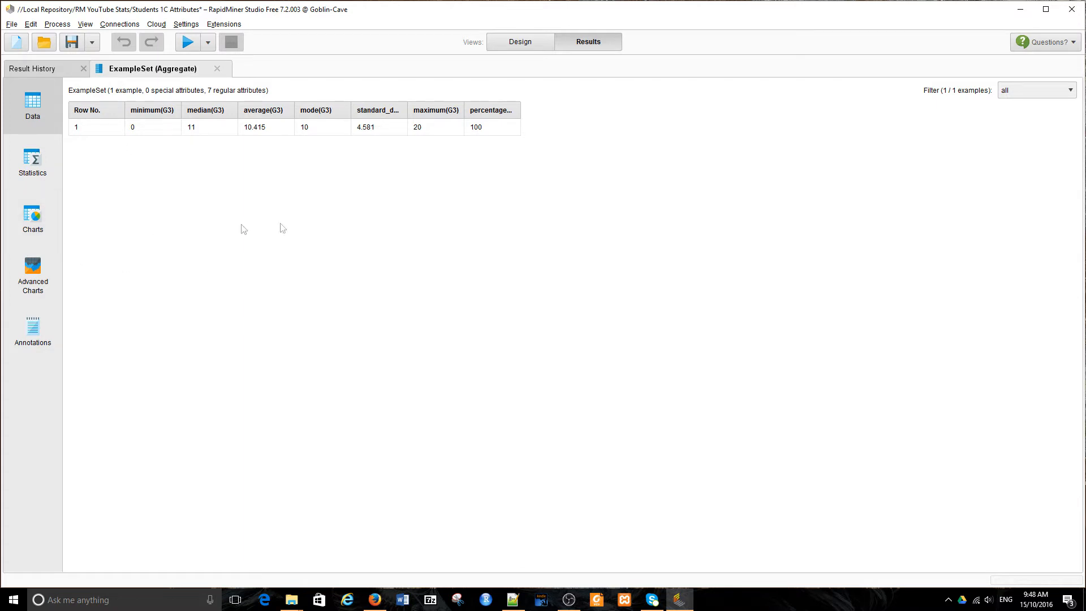
pyautogui.moveTo(351, 239)
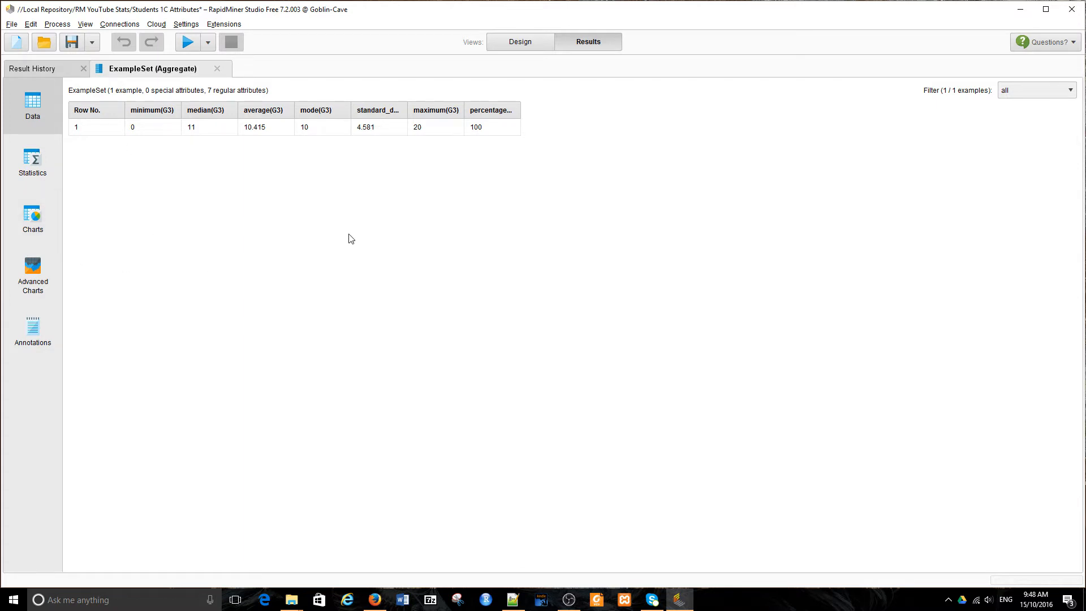
pyautogui.moveTo(339, 239)
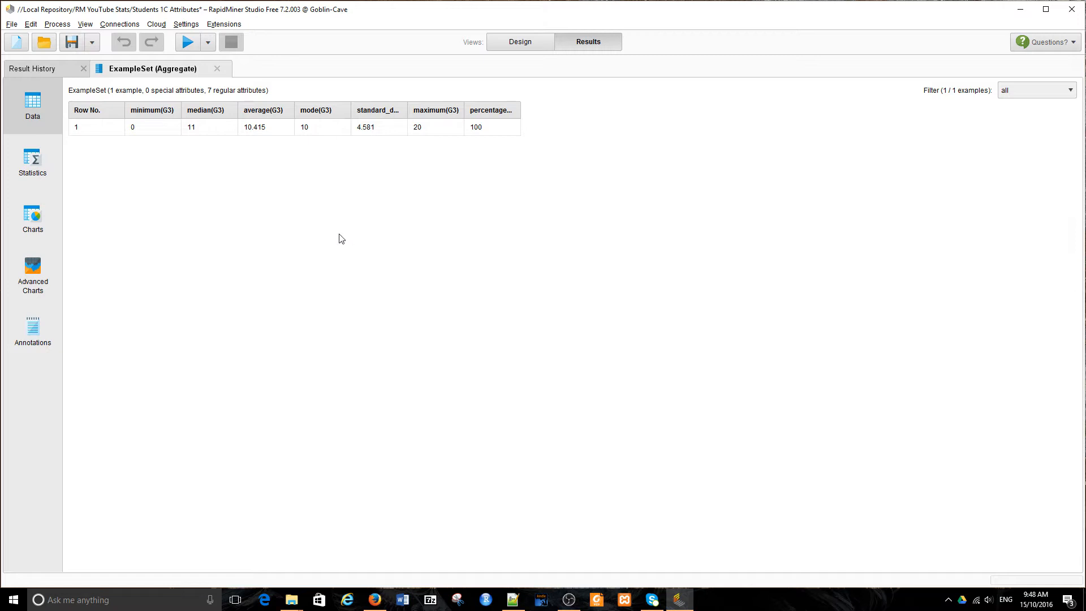
pyautogui.moveTo(160, 157)
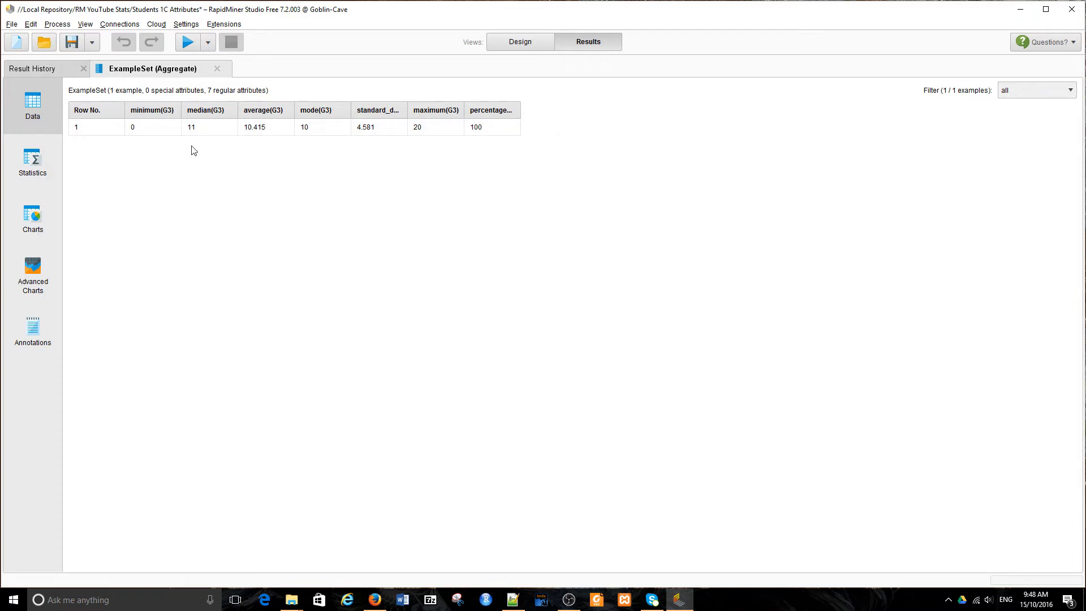
pyautogui.moveTo(428, 118)
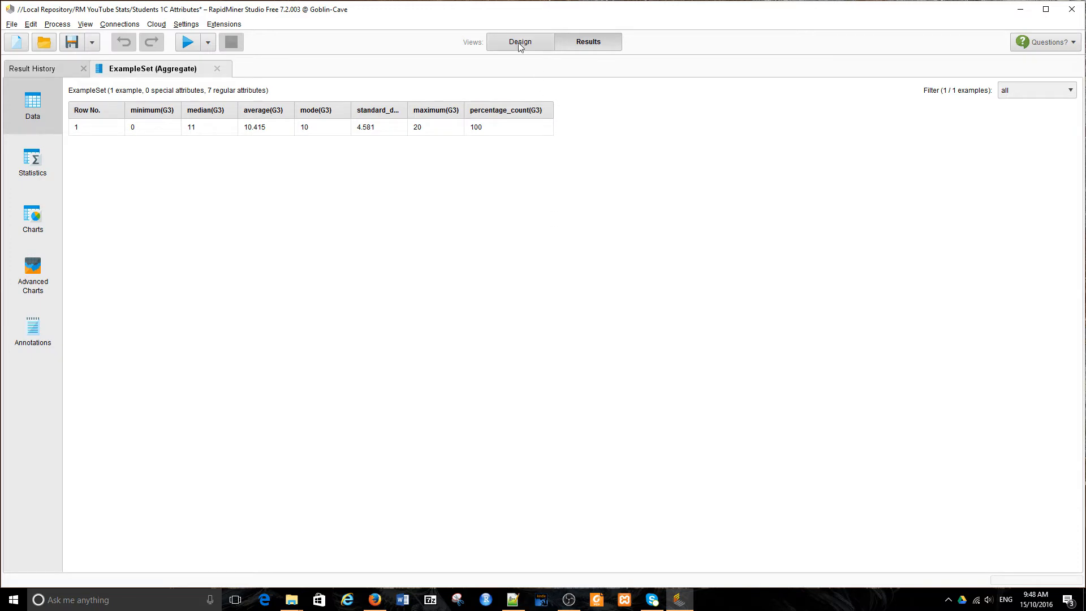
# Step: Set guardian as the Aggregate operator's group-by attribute and apply
pyautogui.click(519, 42)
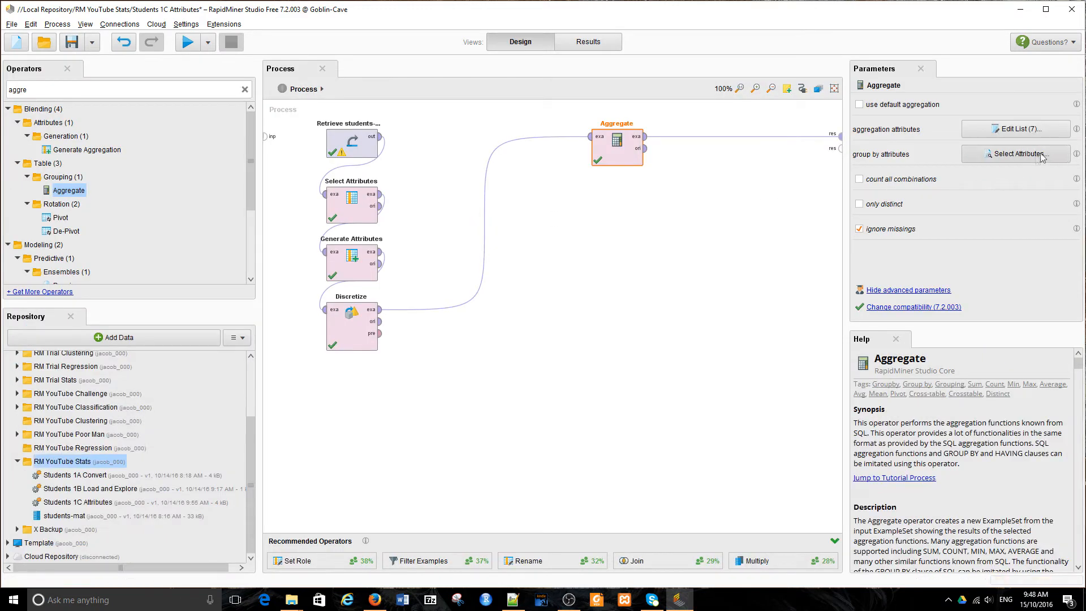
pyautogui.moveTo(1019, 156)
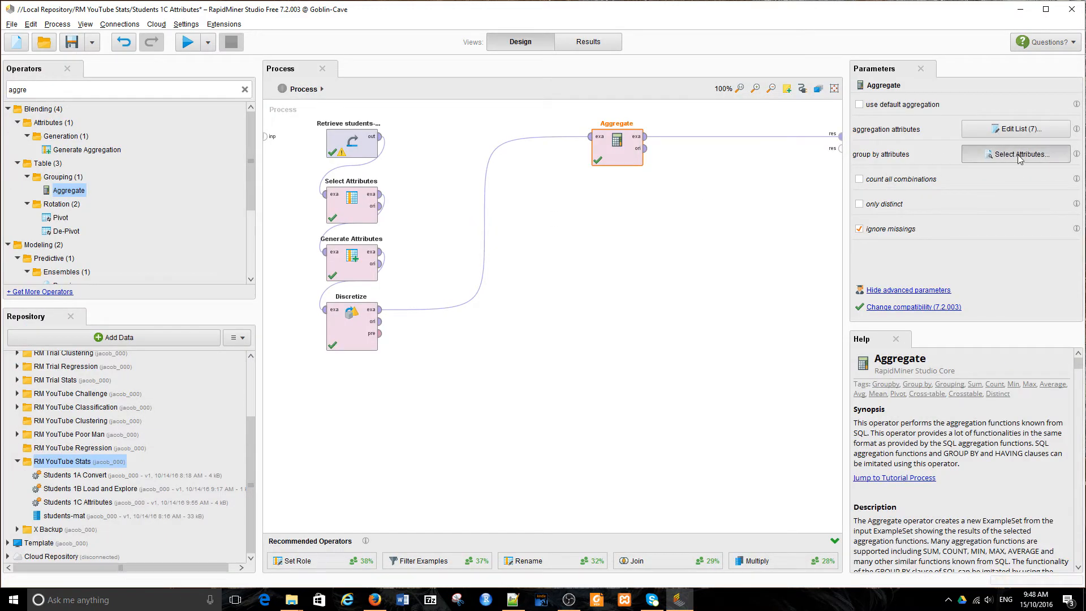
pyautogui.click(1015, 154)
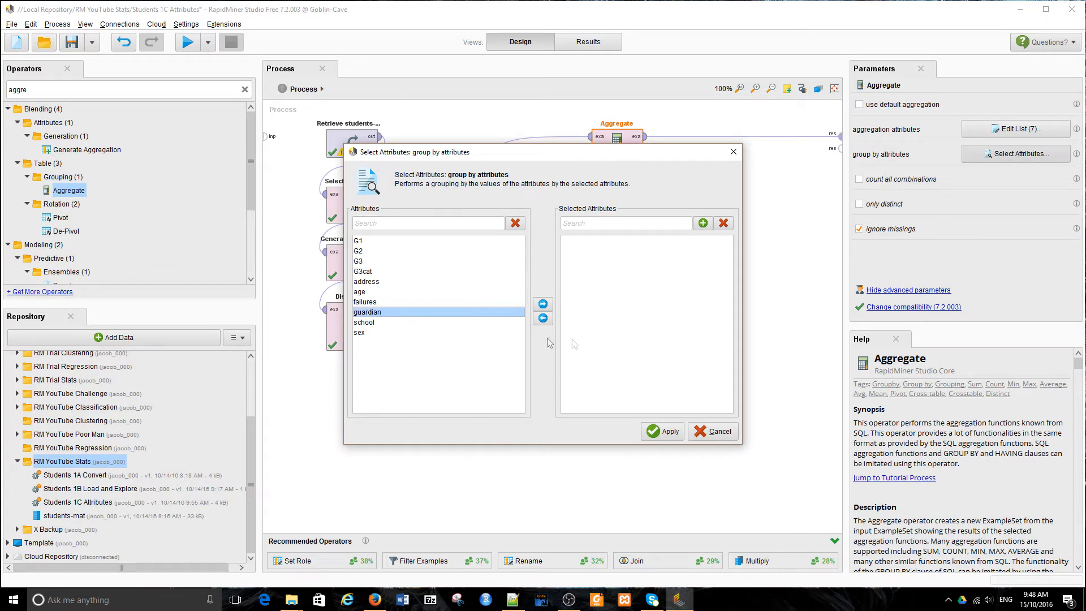
pyautogui.click(542, 303)
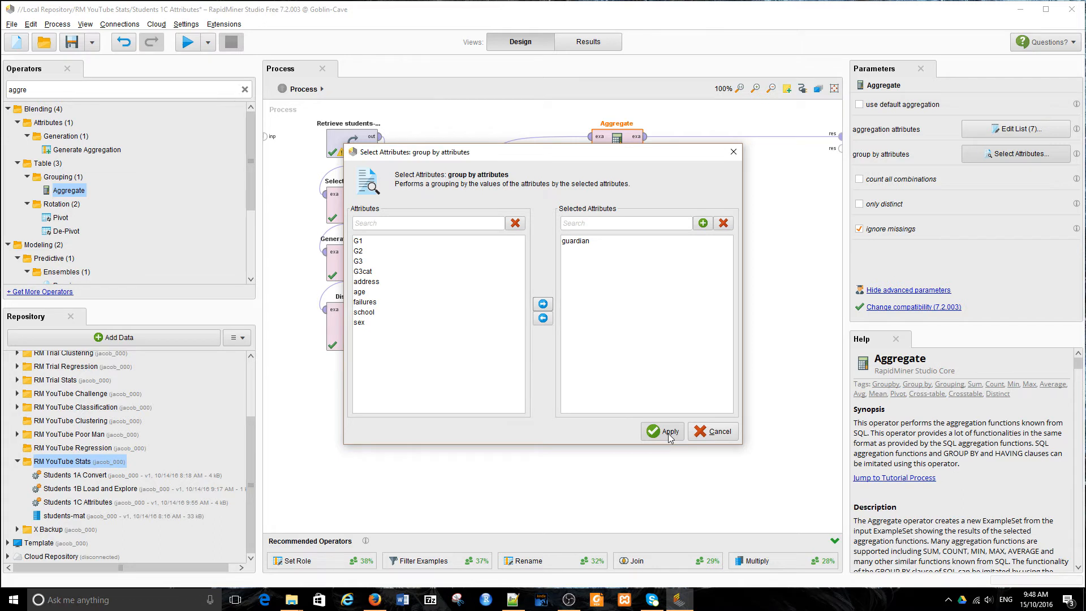
pyautogui.moveTo(668, 431)
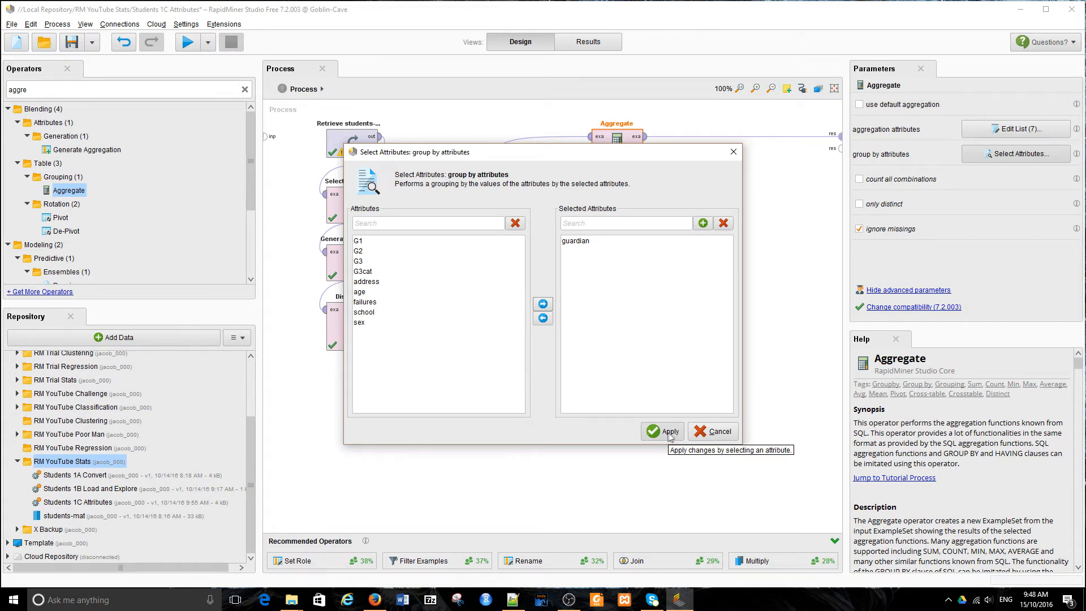
pyautogui.moveTo(671, 436)
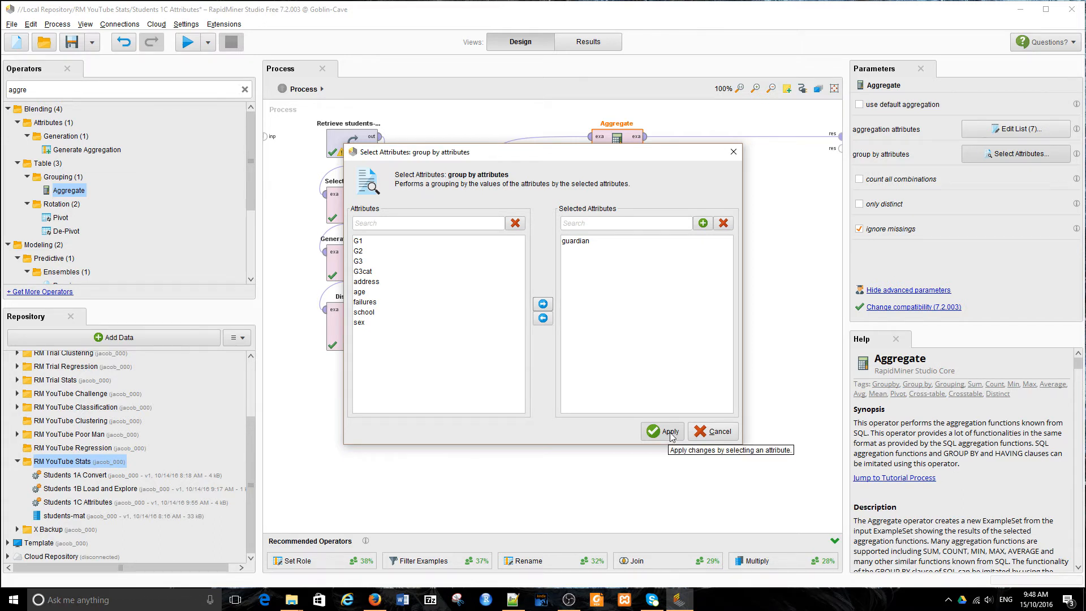
pyautogui.click(662, 430)
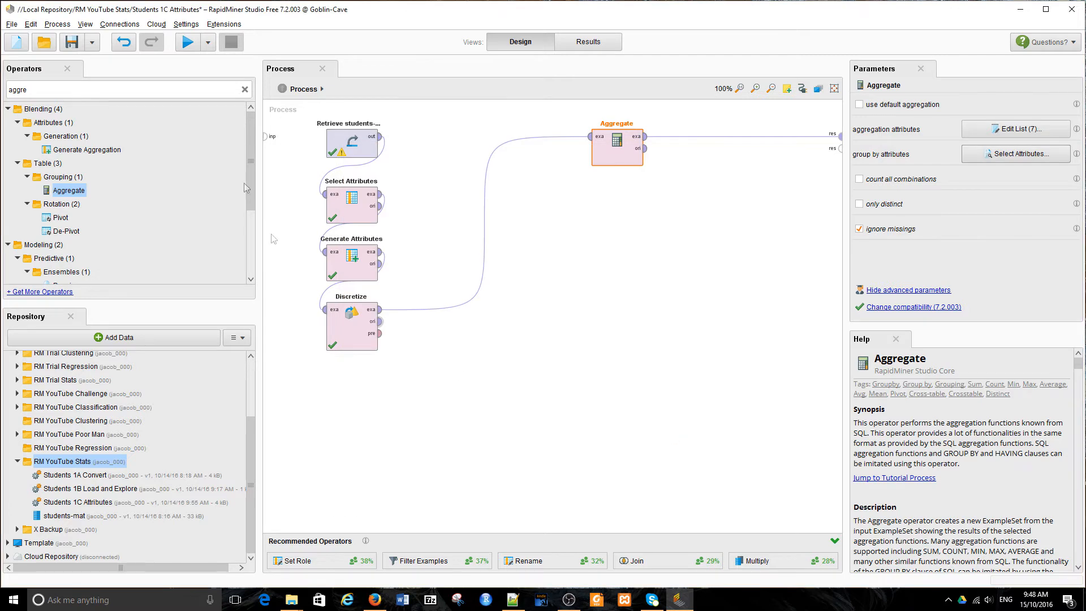
# Step: Run the process to get G3 statistics per guardian and widen the percentage_count(G3) column
pyautogui.click(187, 41)
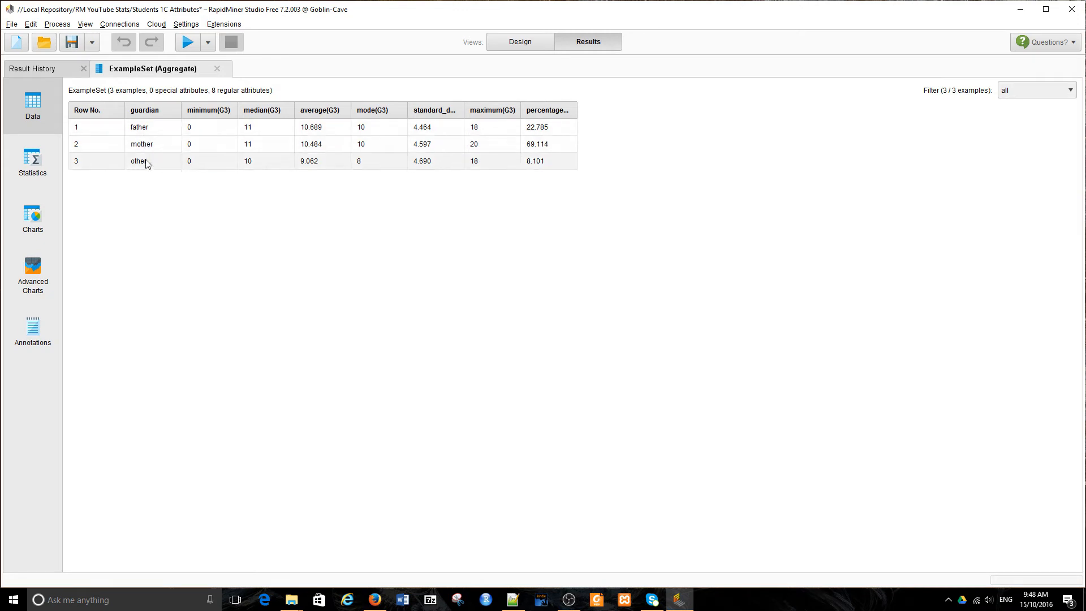
pyautogui.moveTo(547, 211)
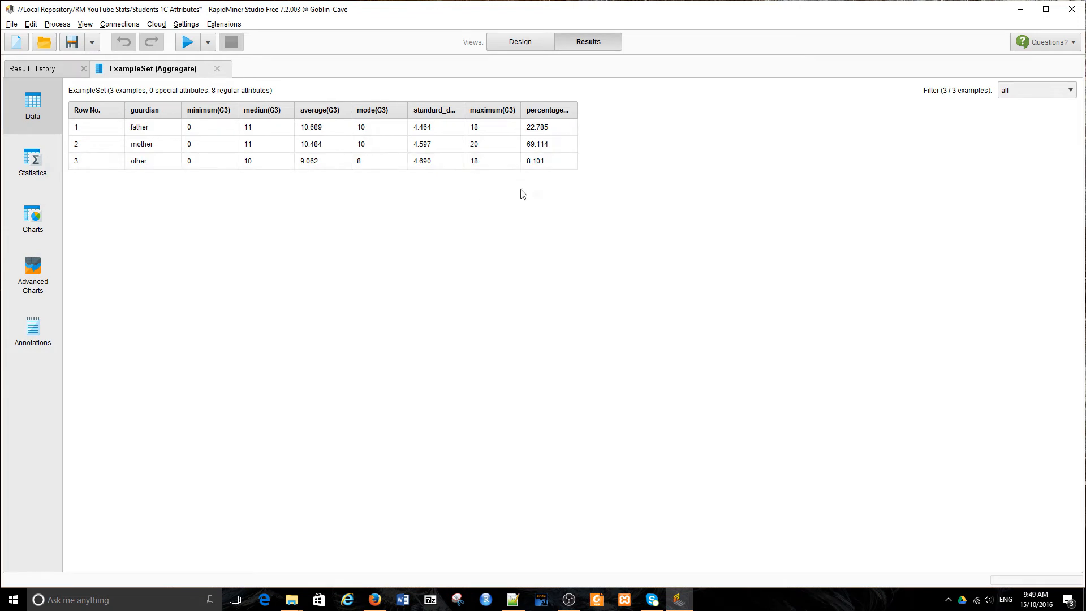
pyautogui.moveTo(576, 111); pyautogui.dragTo(623, 111)
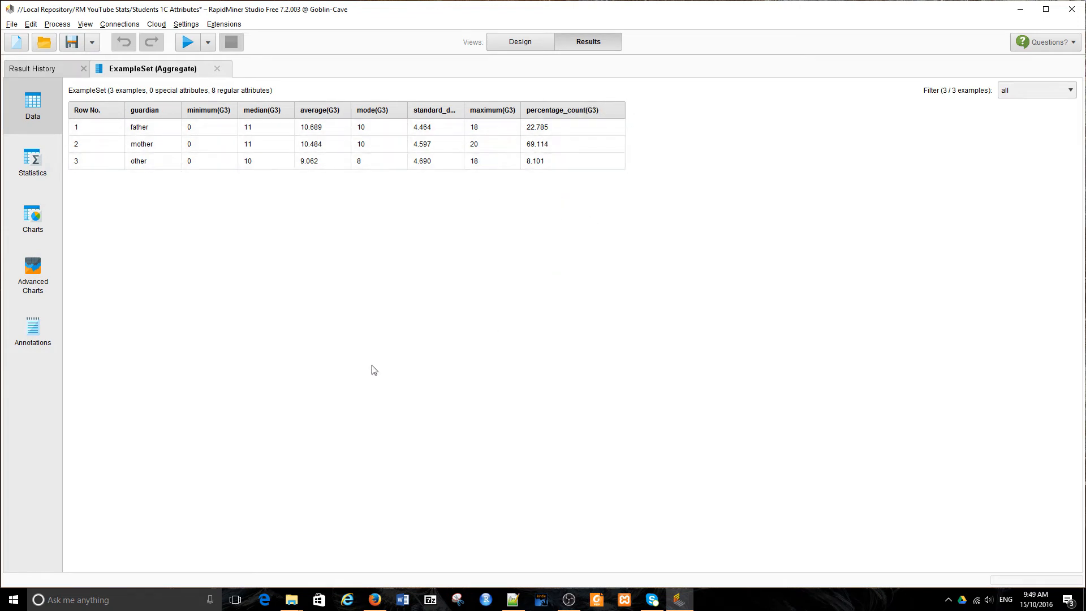
# Step: Show the results as a Bars chart of average(G3) grouped by guardian
pyautogui.click(32, 218)
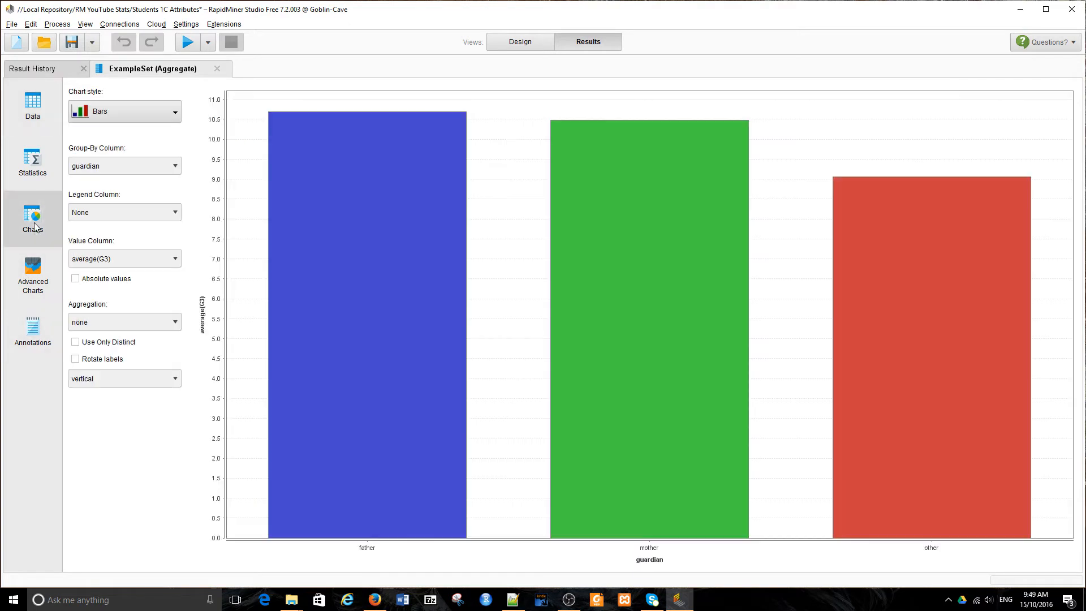
pyautogui.moveTo(449, 581)
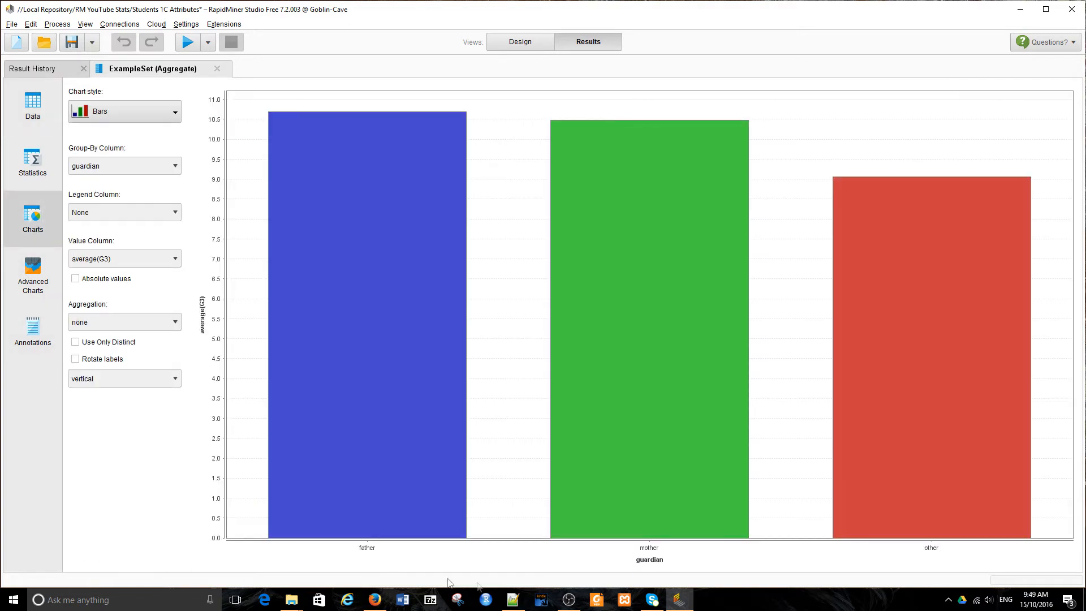
pyautogui.moveTo(200, 556)
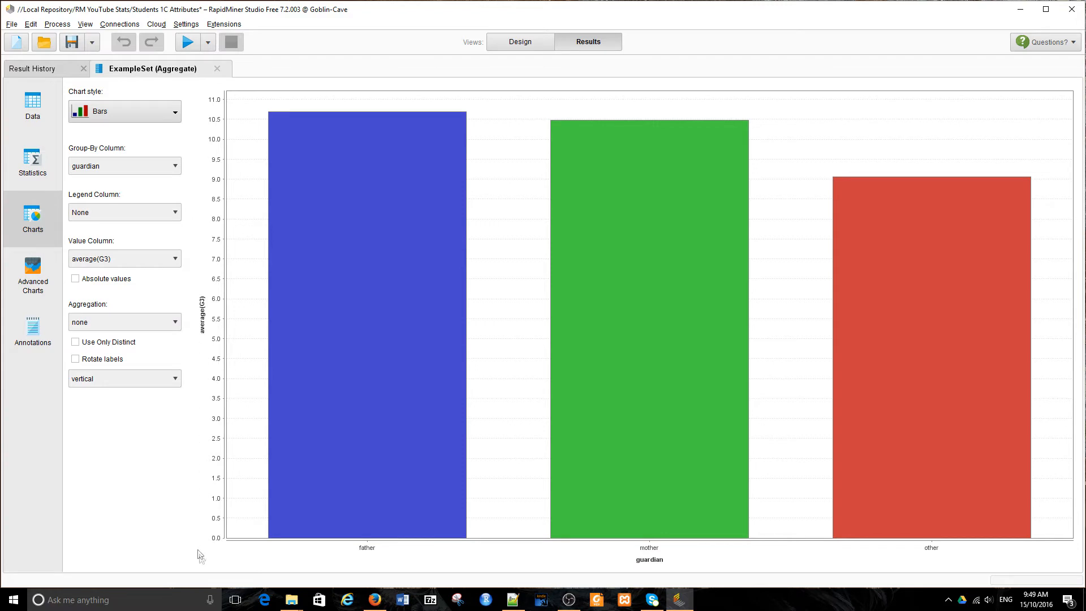
pyautogui.moveTo(460, 580)
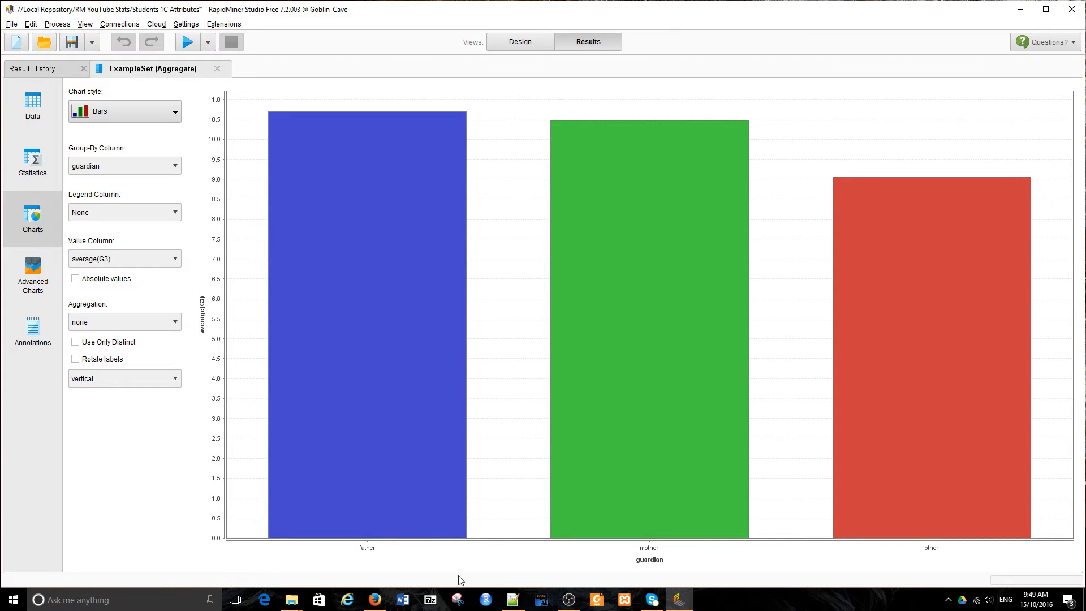
pyautogui.moveTo(422, 558)
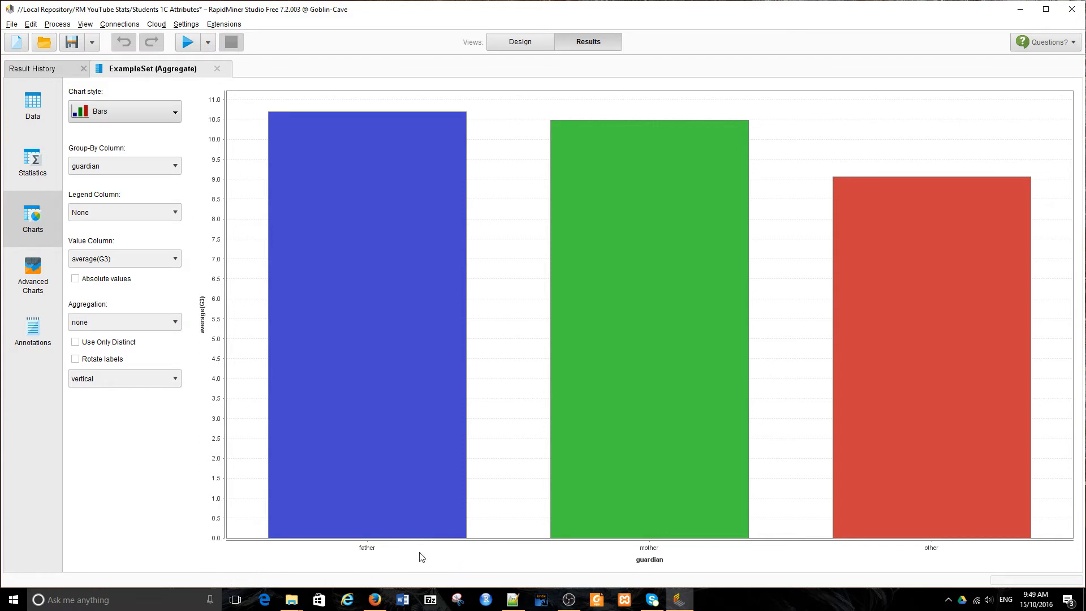
pyautogui.moveTo(799, 587)
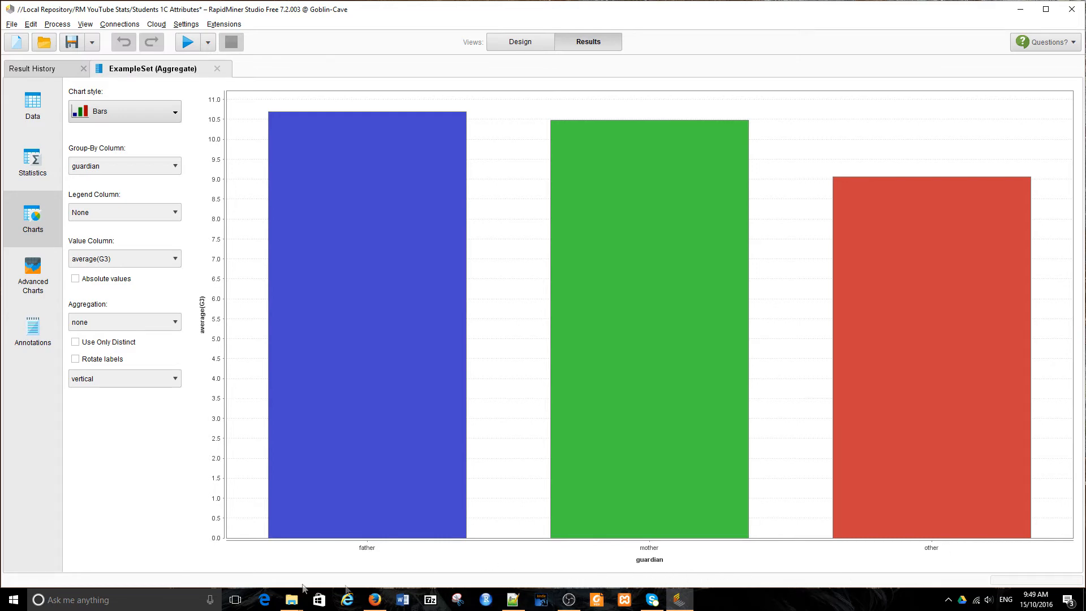
pyautogui.moveTo(308, 85)
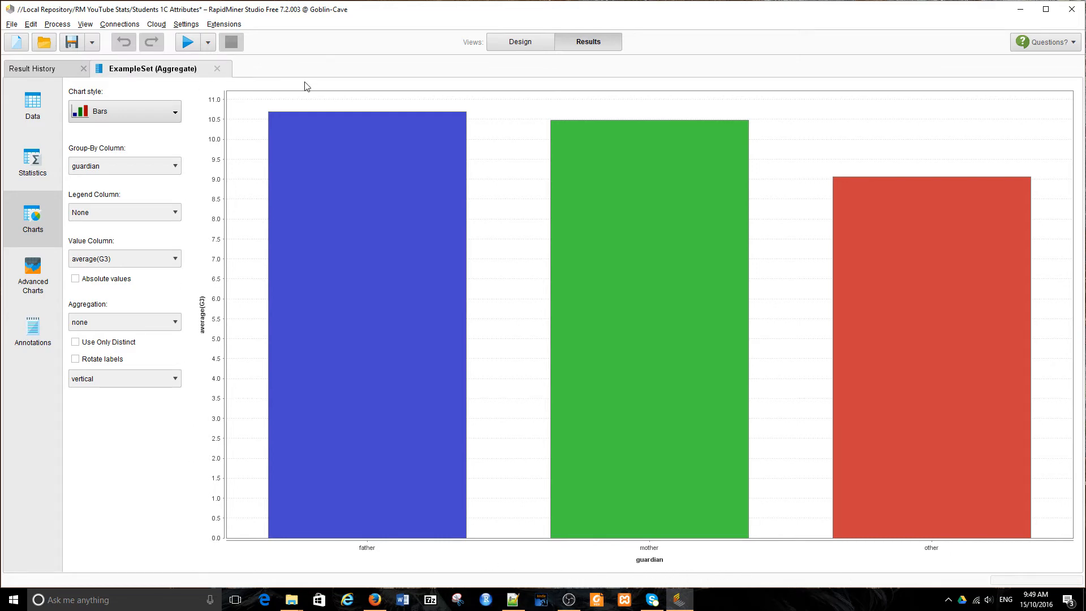
# Step: Return to Design and place a second Aggregate operator below the first
pyautogui.click(519, 42)
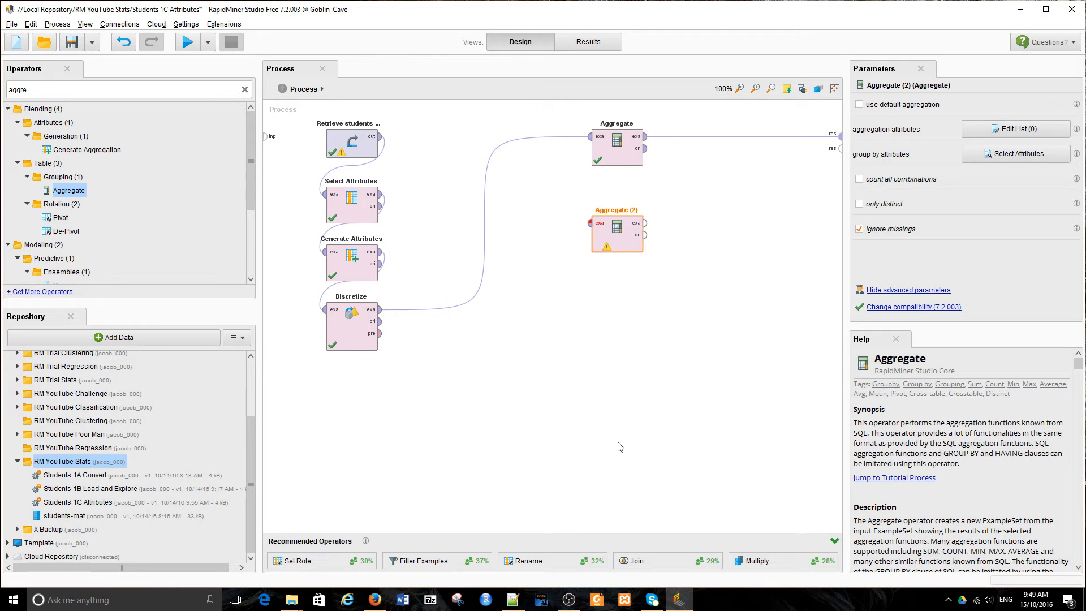
pyautogui.moveTo(380, 310)
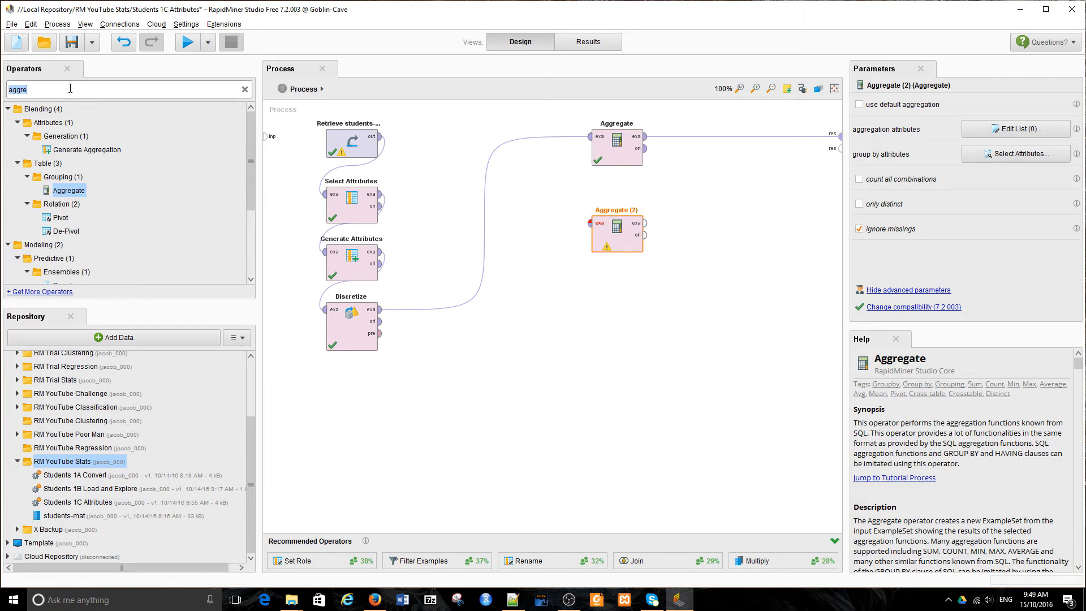
# Step: Insert a Multiply operator after Discretize feeding both Aggregate operators
pyautogui.write('multip')
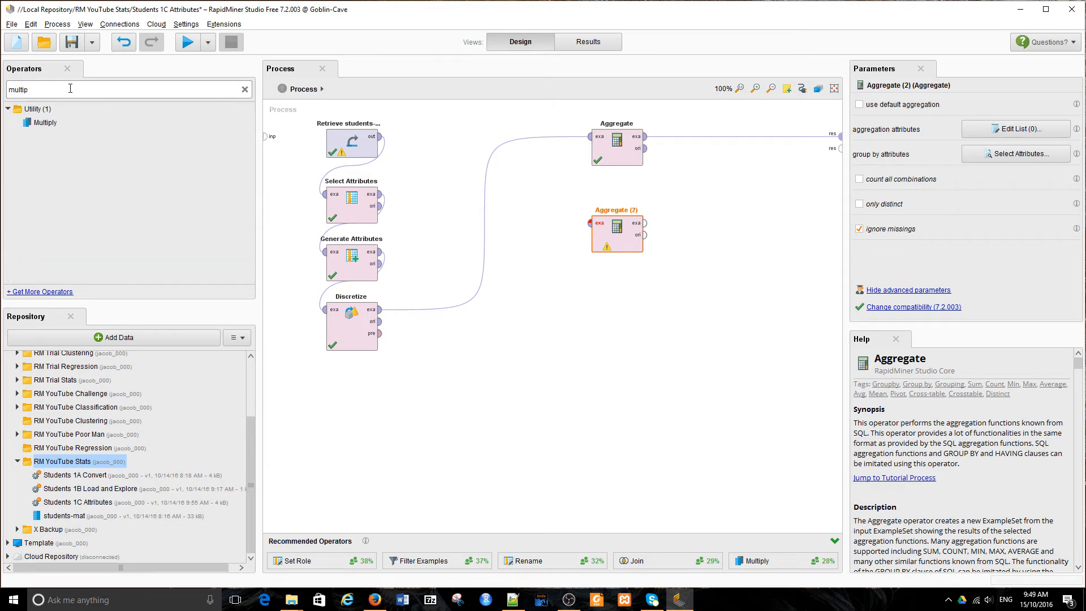
pyautogui.moveTo(45, 122); pyautogui.dragTo(552, 320)
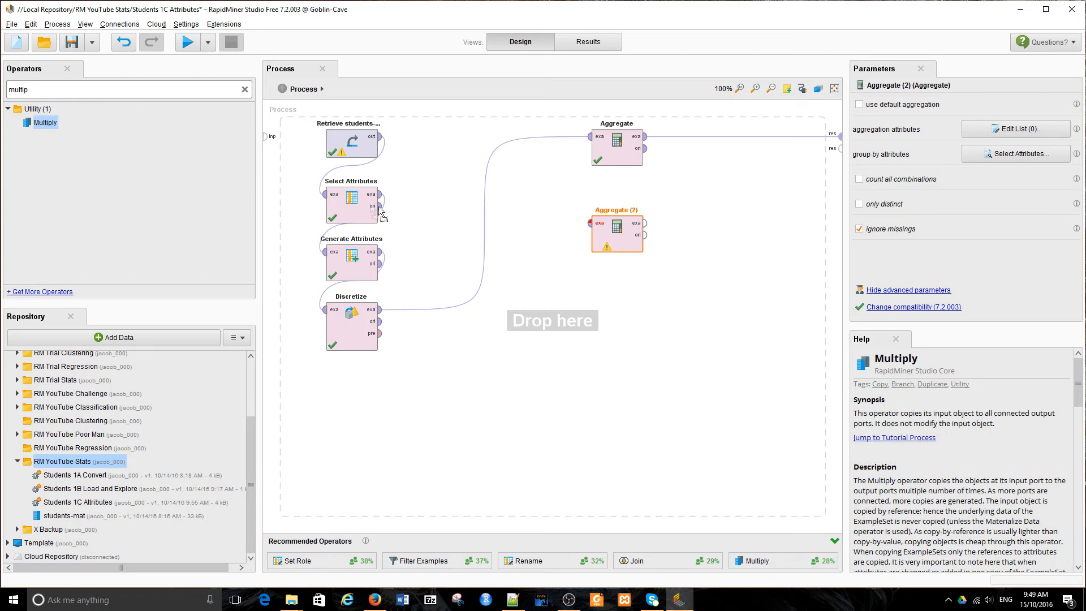
pyautogui.moveTo(45, 122); pyautogui.dragTo(465, 223)
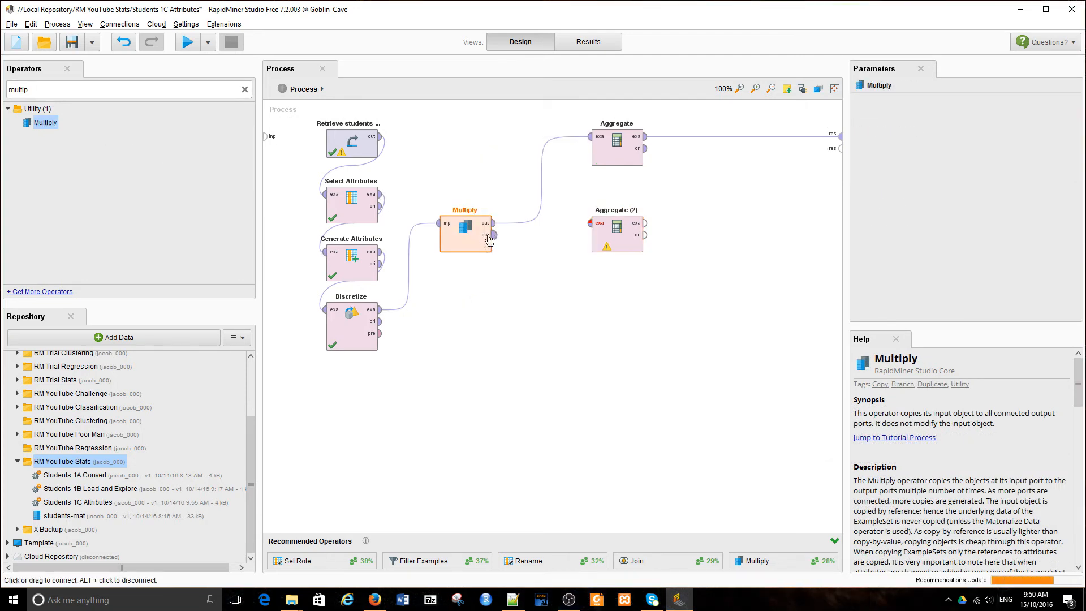
pyautogui.moveTo(486, 235); pyautogui.dragTo(588, 223)
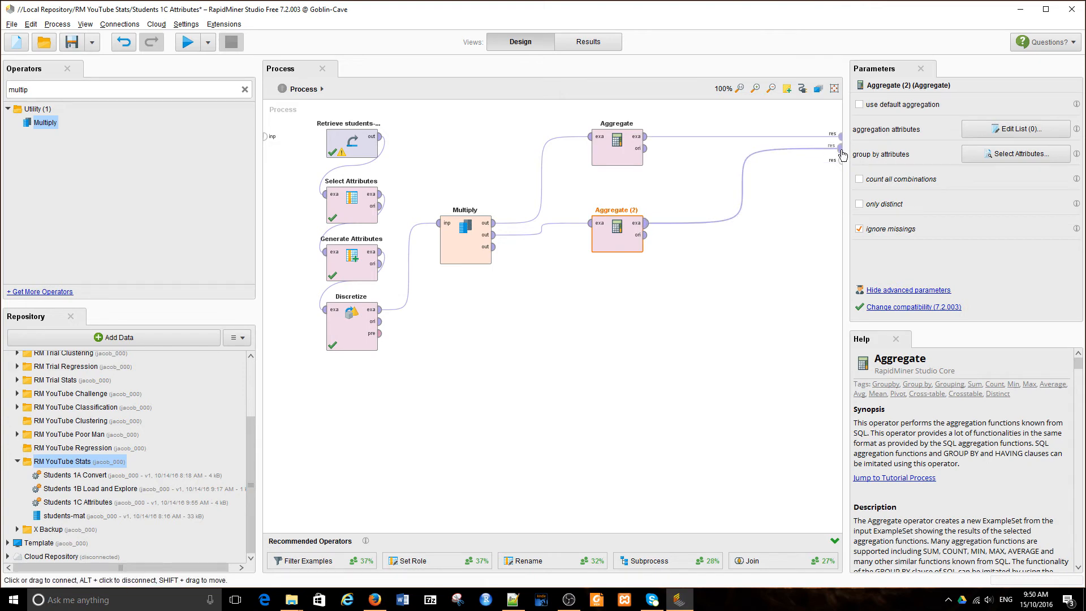
pyautogui.moveTo(841, 153)
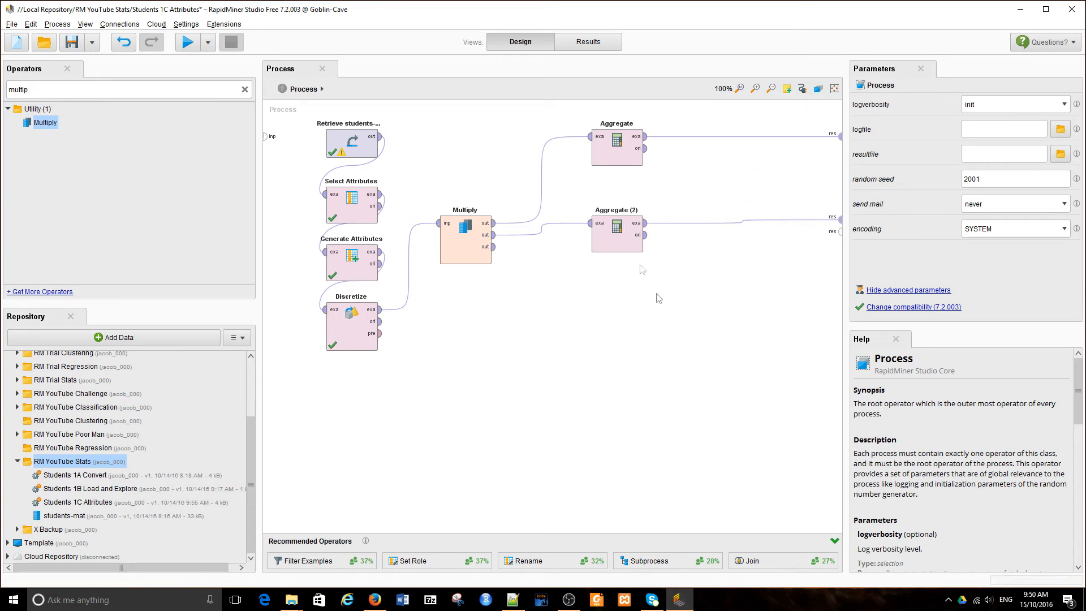
# Step: Add a first aggregation entry on guardian using the least function and apply it
pyautogui.click(1015, 129)
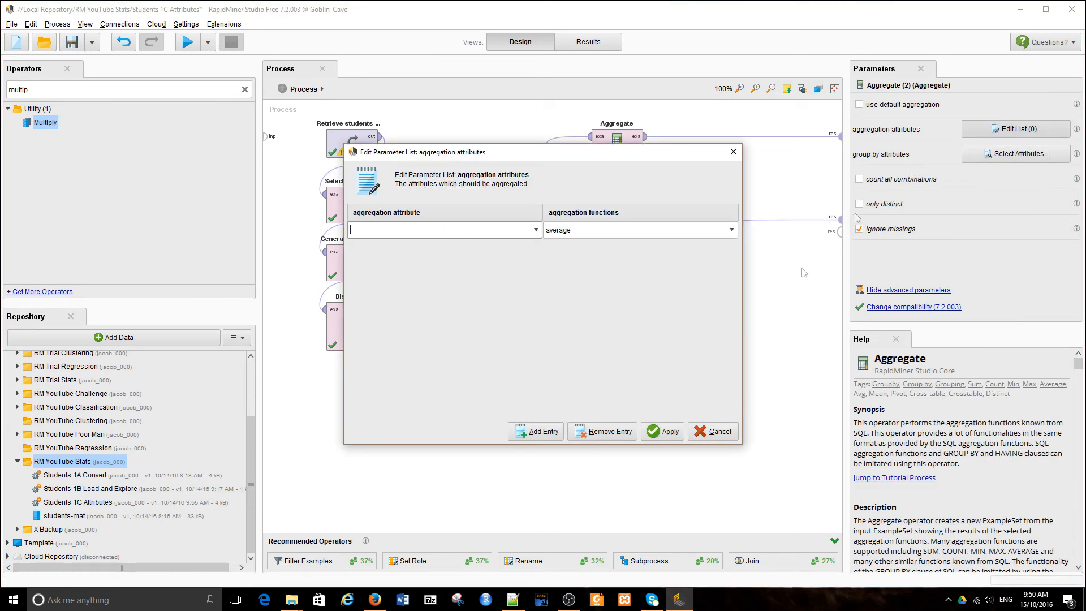
pyautogui.click(534, 229)
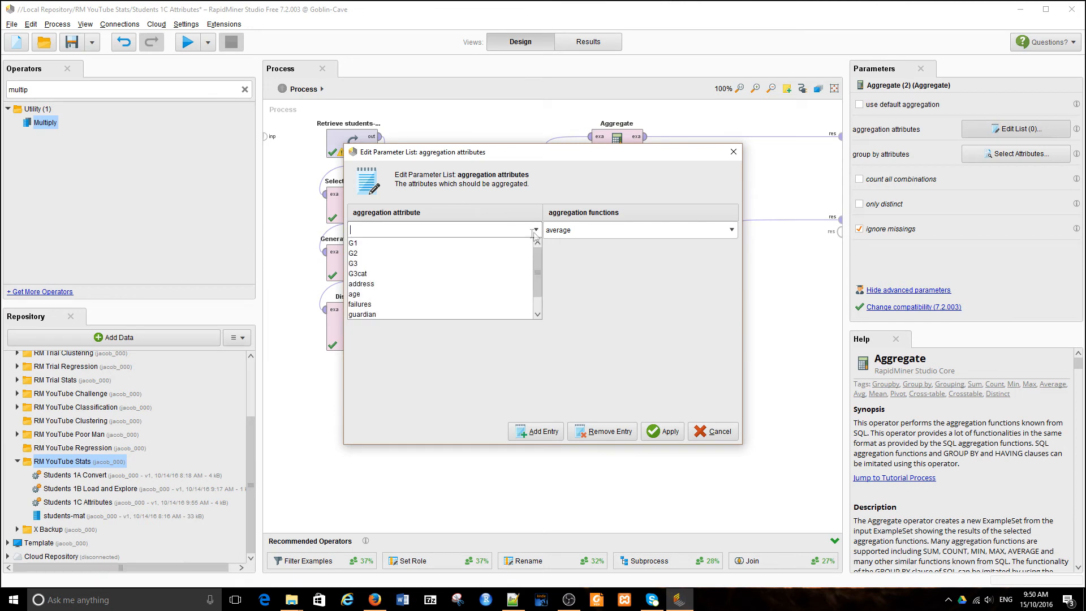
pyautogui.click(362, 313)
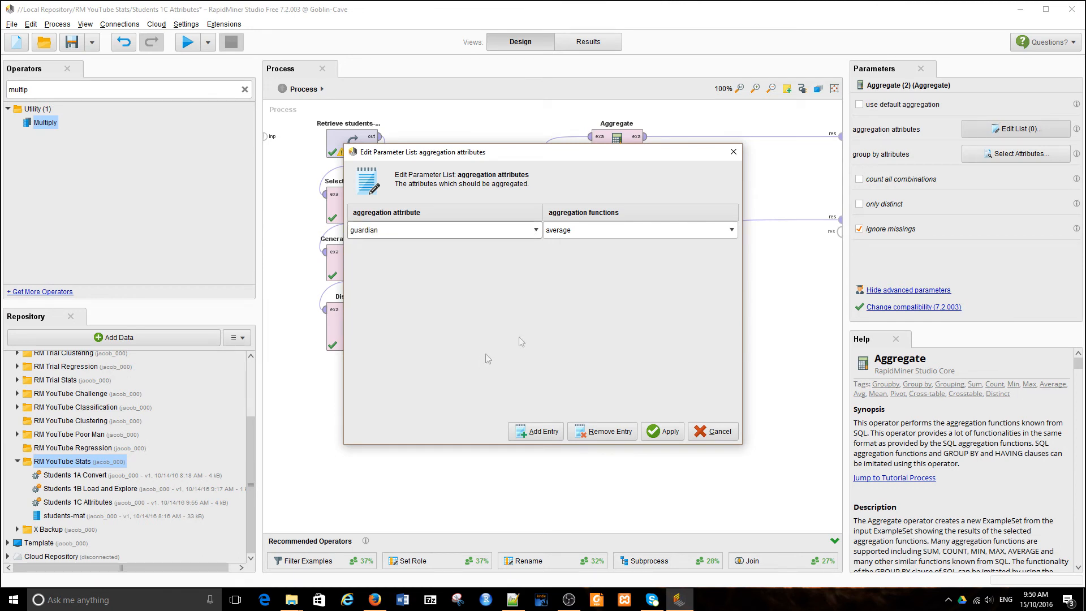
pyautogui.moveTo(633, 301)
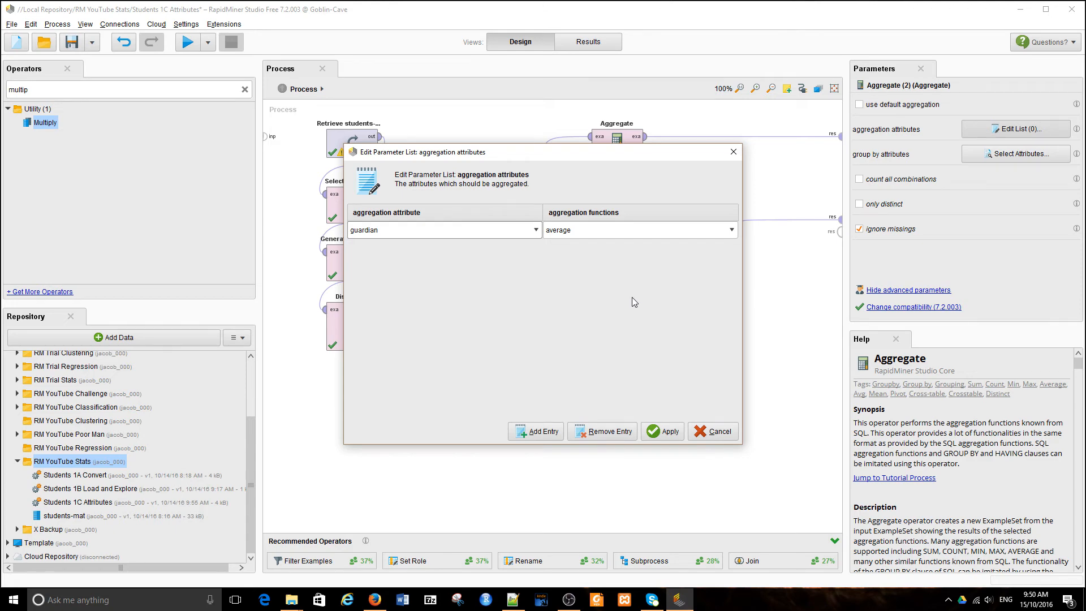
pyautogui.click(661, 431)
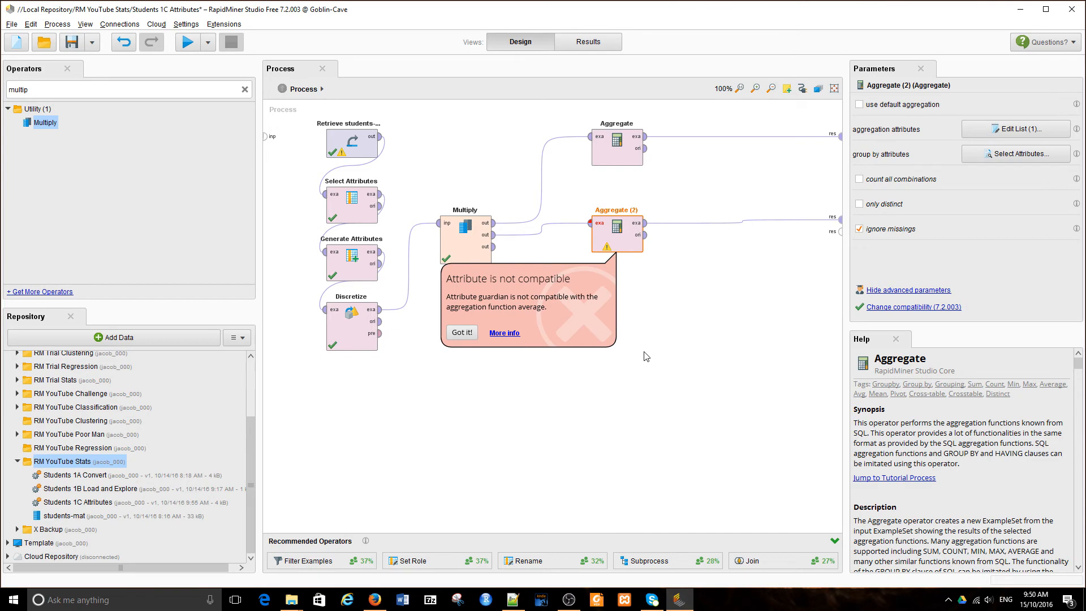
# Step: Add guardian entries with mode and count (percentage), giving three guardian aggregations, and apply
pyautogui.click(460, 332)
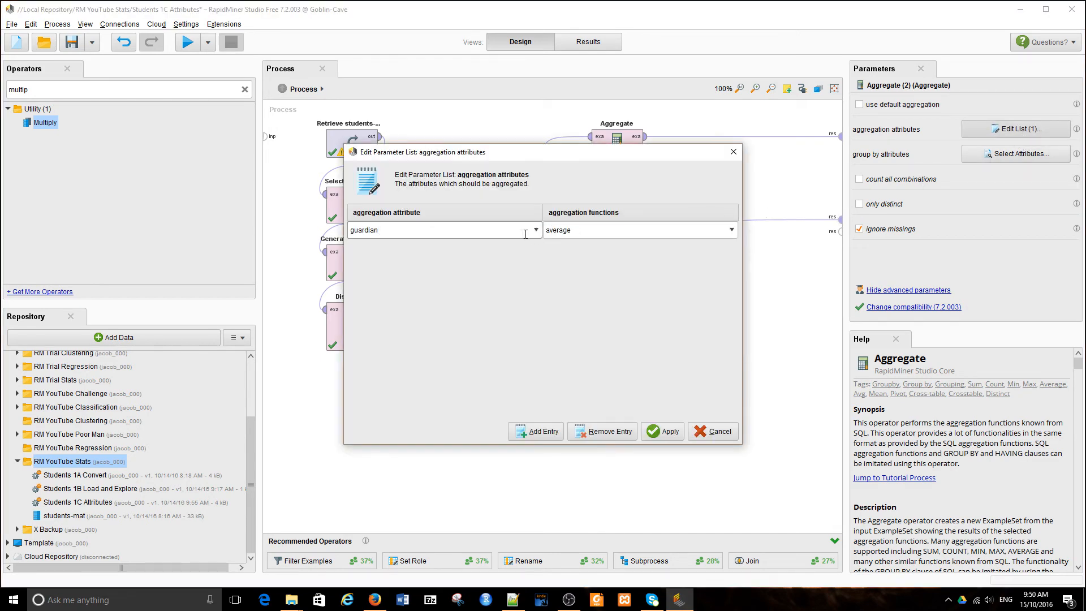
pyautogui.click(731, 229)
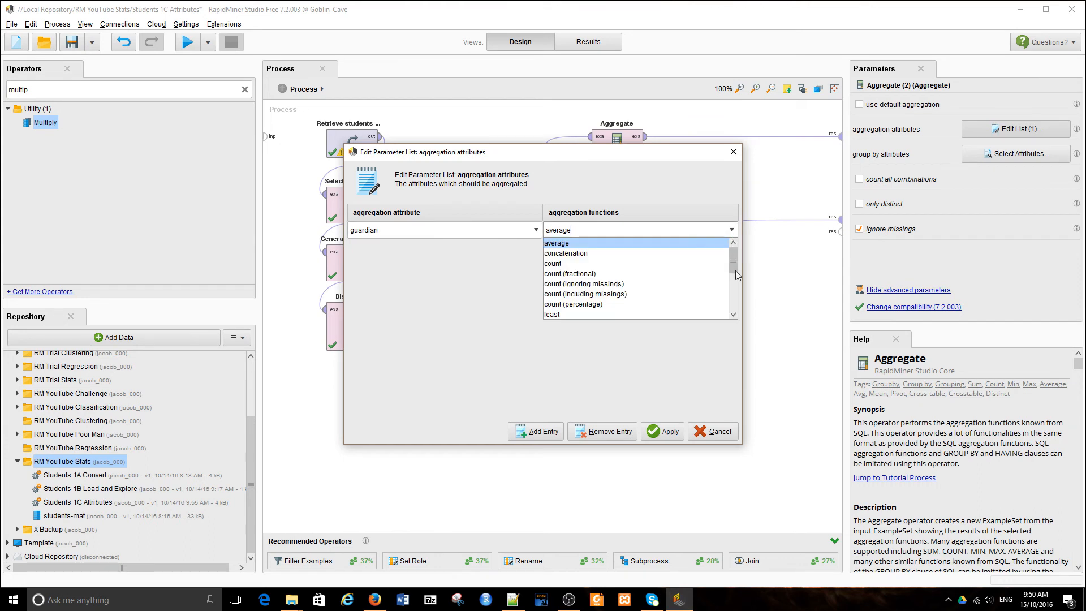
pyautogui.scroll(-3)
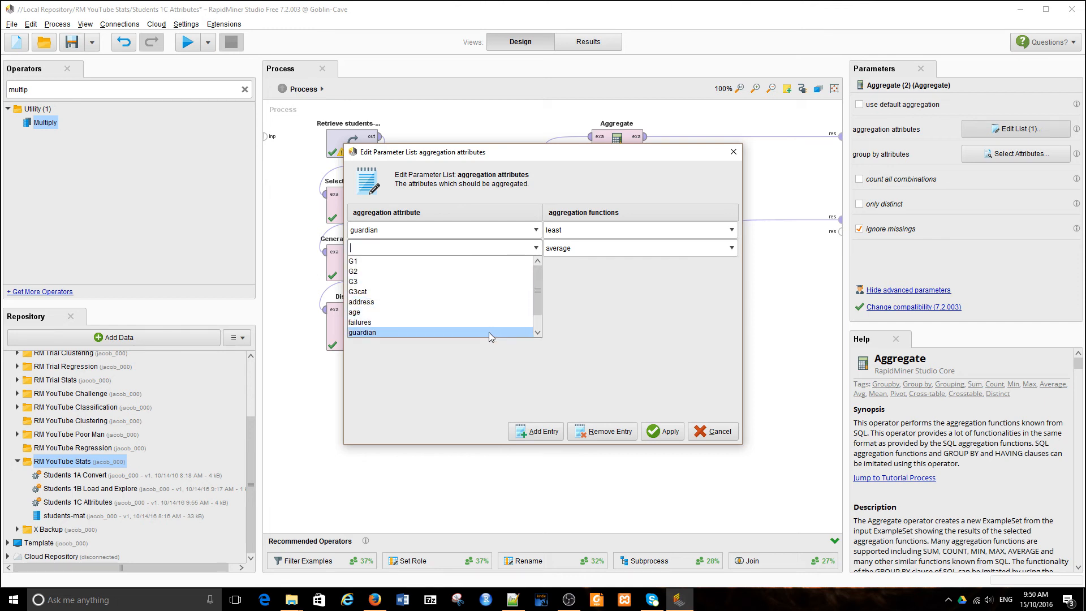
pyautogui.click(732, 247)
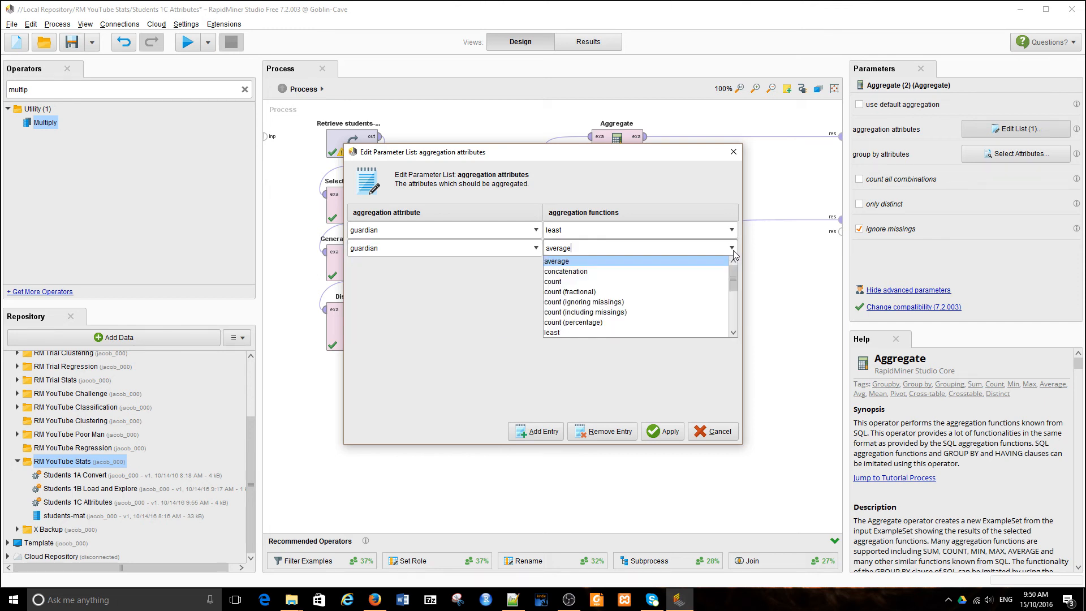
pyautogui.scroll(-3)
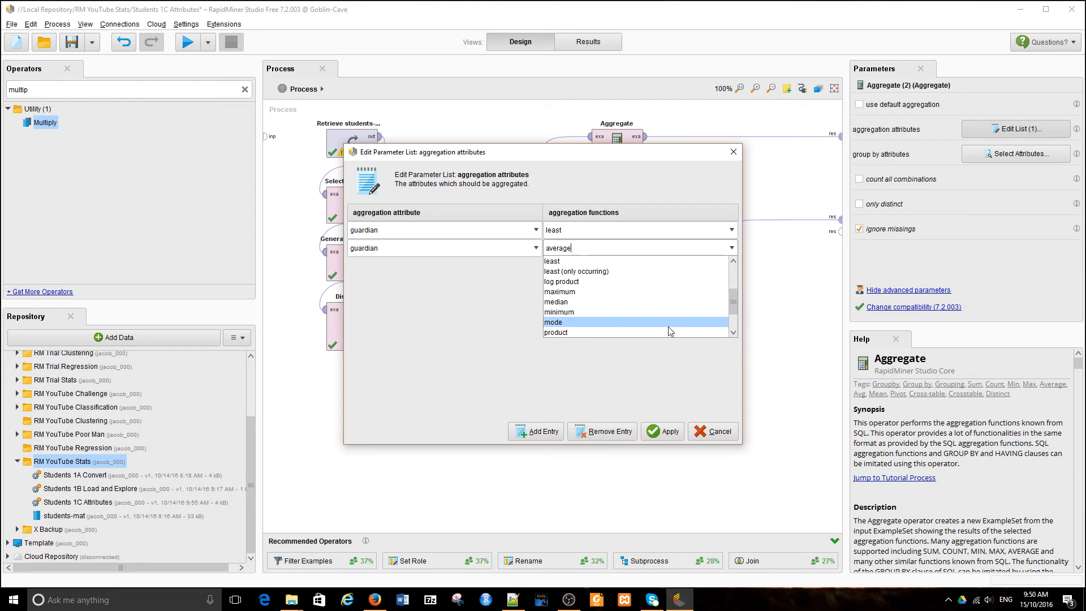
pyautogui.click(553, 321)
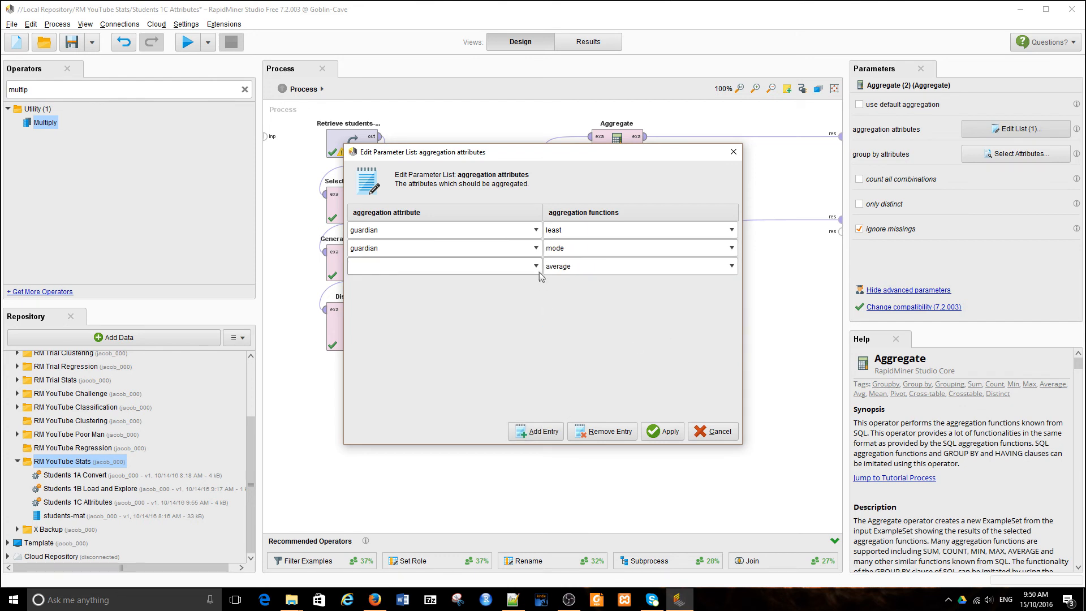
pyautogui.click(443, 265)
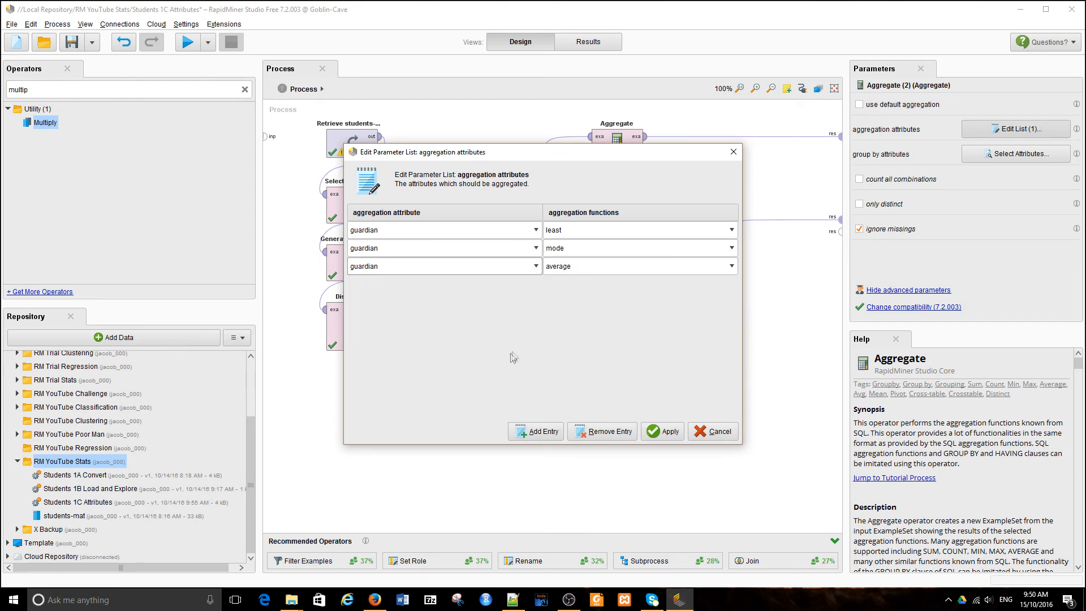
pyautogui.click(727, 266)
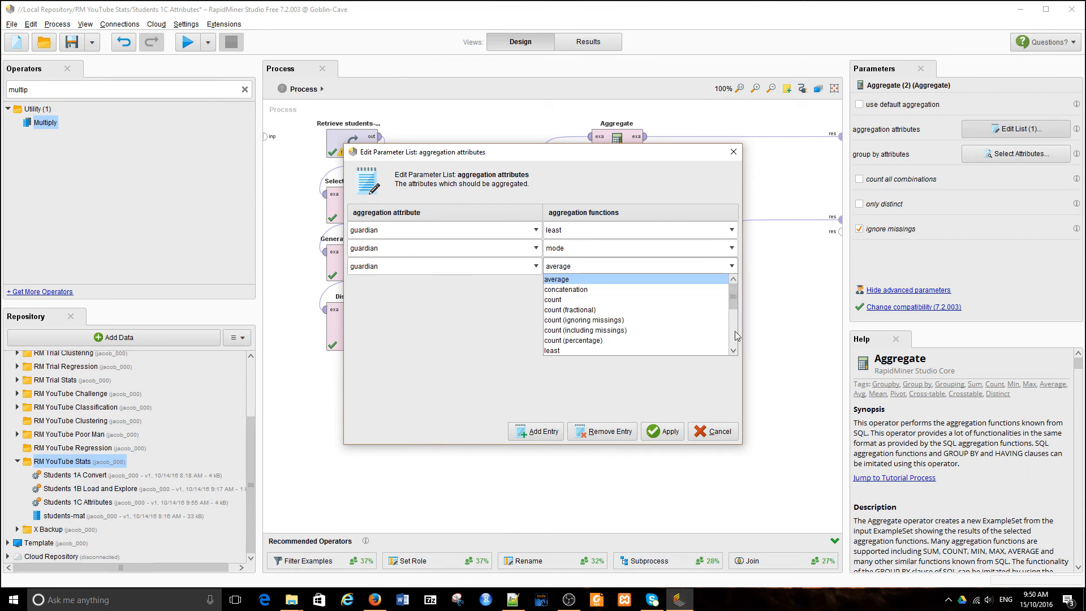
pyautogui.scroll(-3)
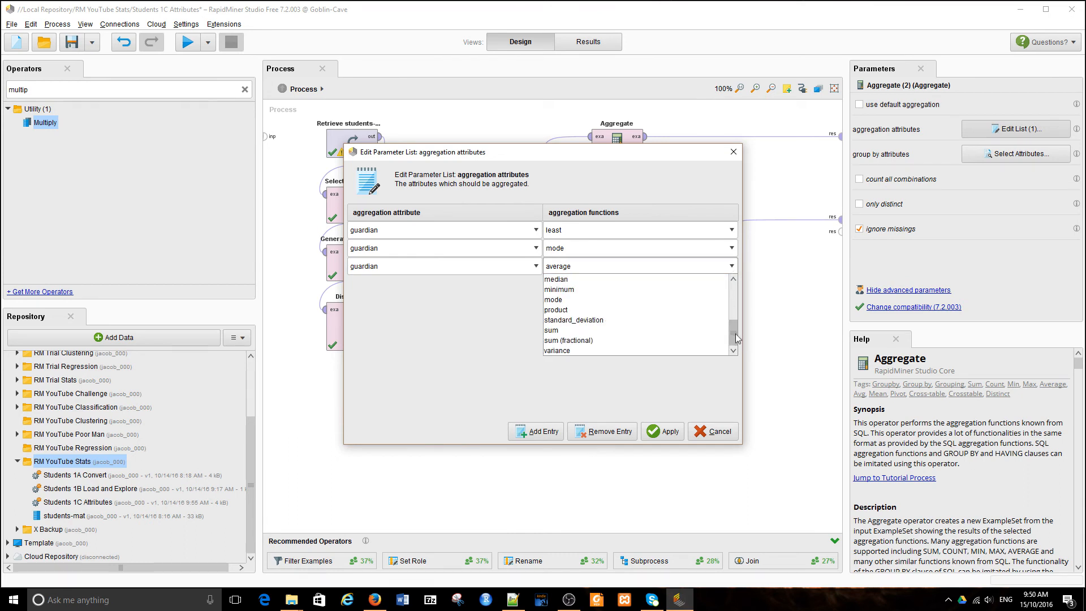
pyautogui.click(623, 265)
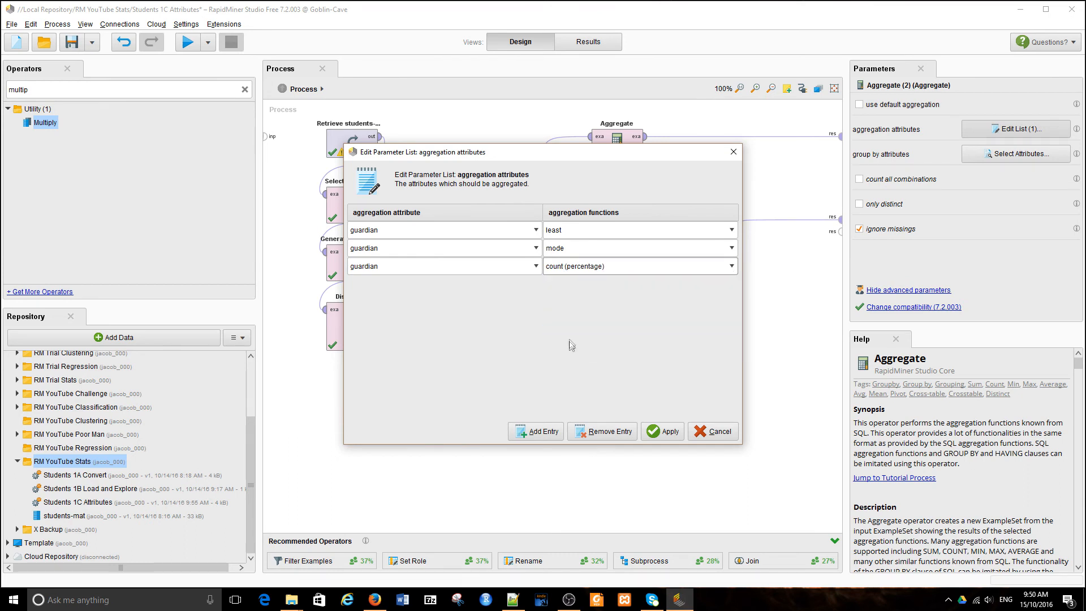
pyautogui.click(661, 430)
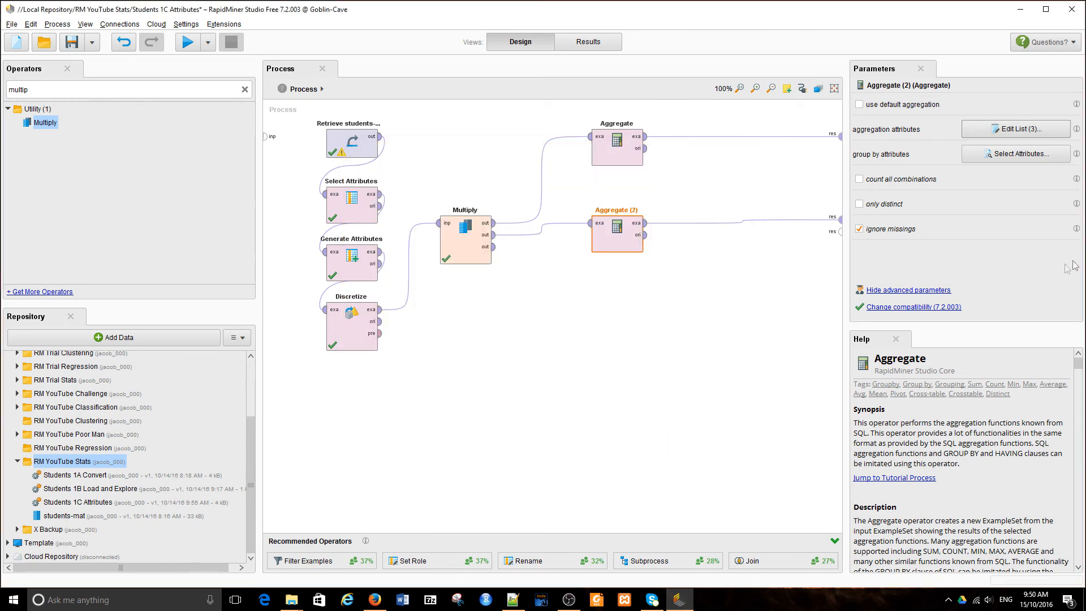
# Step: Run the process to produce the Aggregate (2) table: least, mode and percentages 52.658 / 47.342 by sex
pyautogui.click(1017, 153)
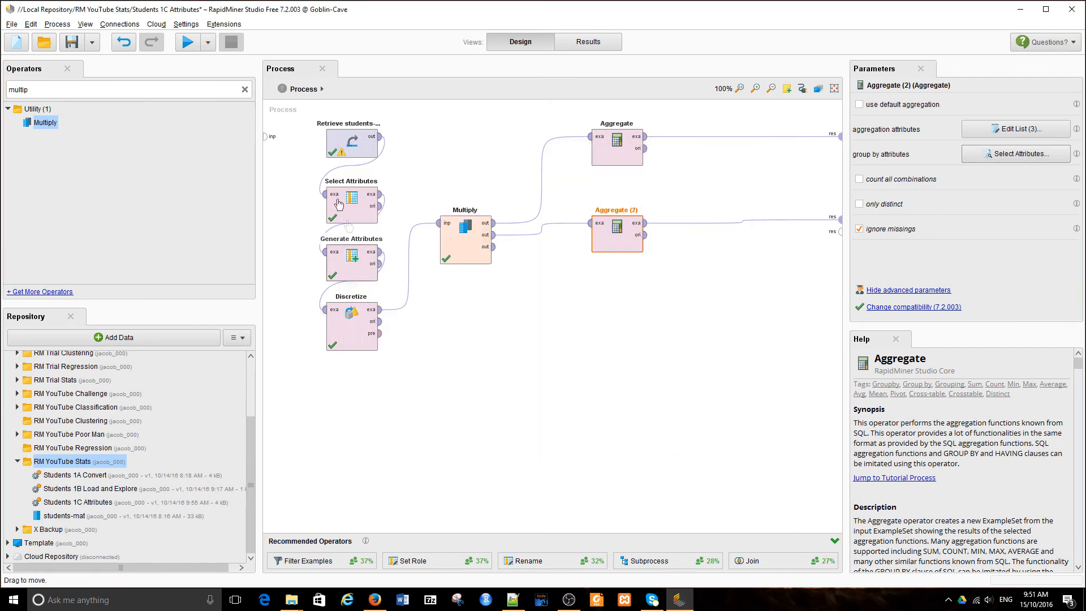
pyautogui.click(186, 41)
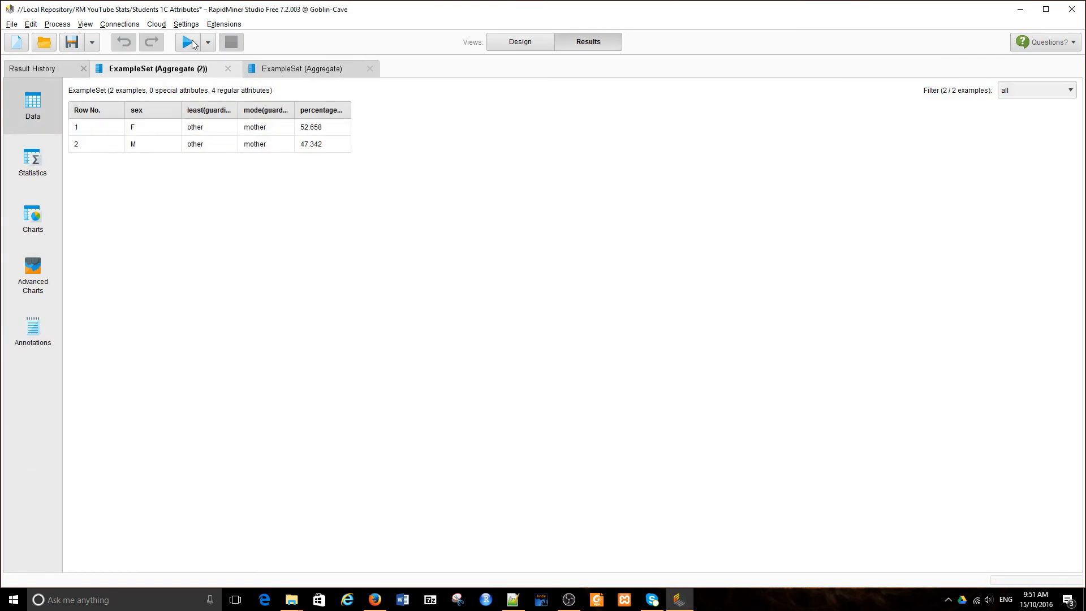
# Step: Review the guardian G3 table, show a bar chart by sex (F, M), then return to Design
pyautogui.click(301, 69)
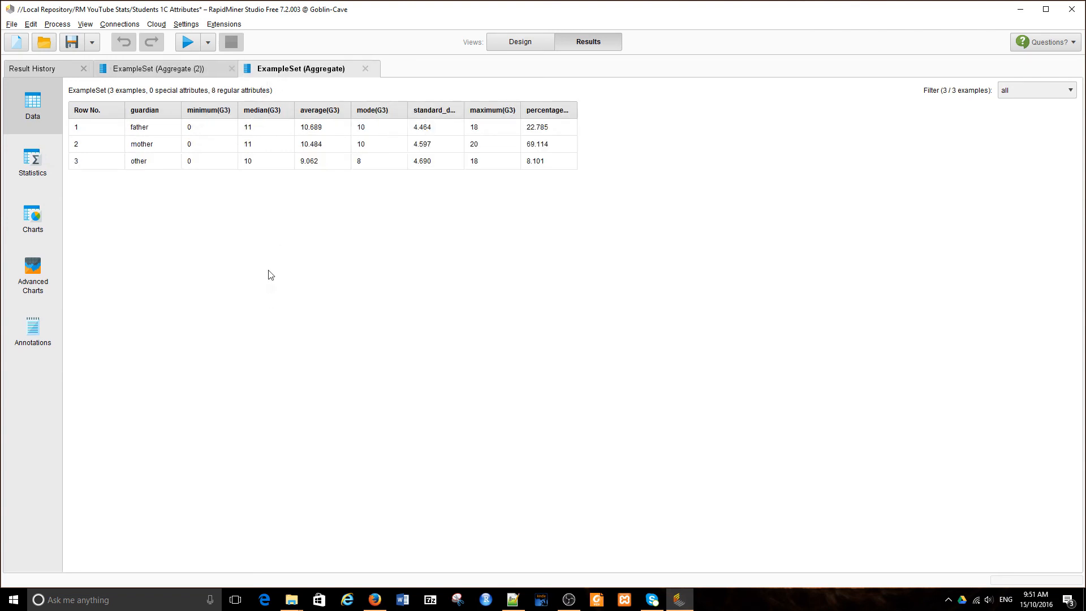
pyautogui.moveTo(623, 190)
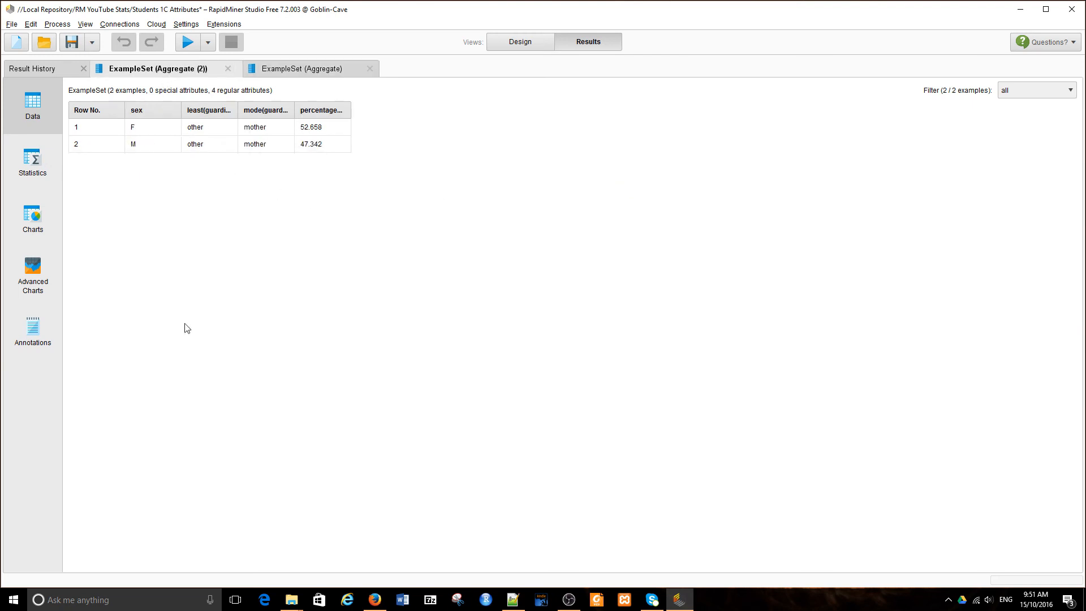
pyautogui.moveTo(126, 193)
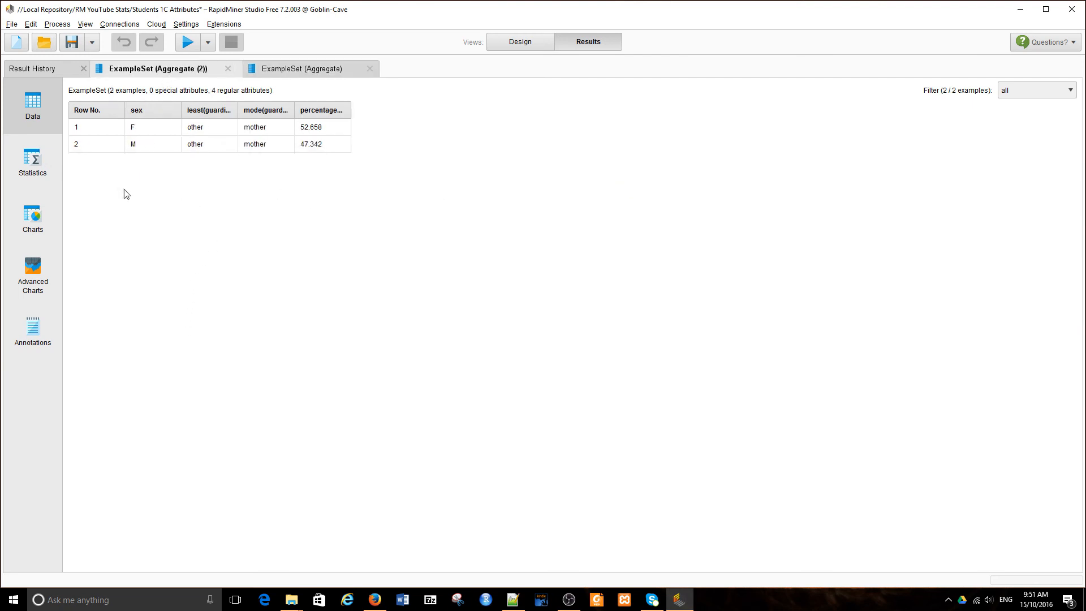
pyautogui.moveTo(103, 177)
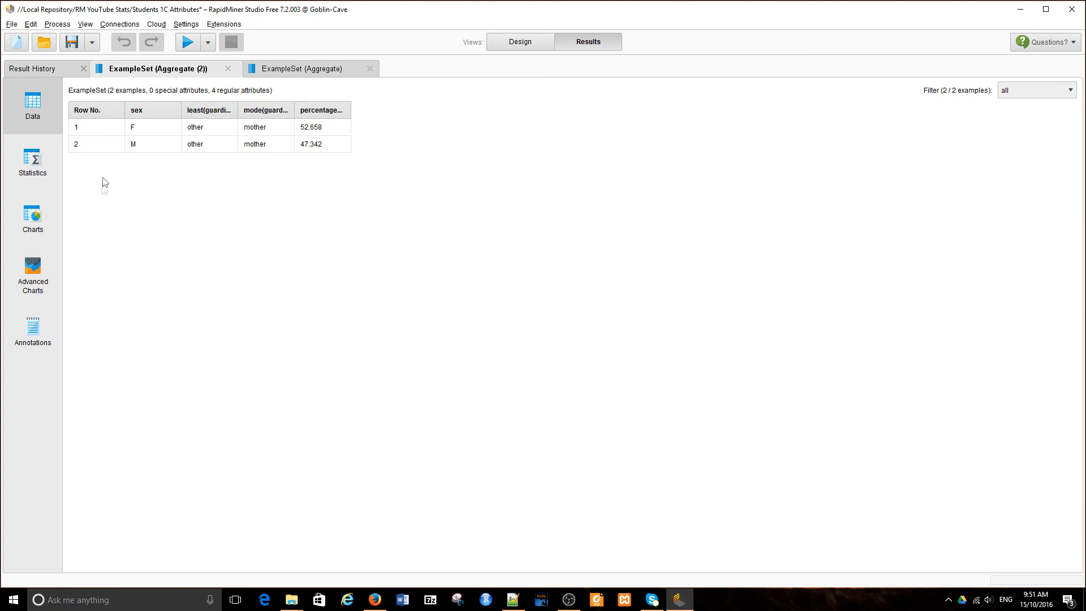
pyautogui.click(32, 218)
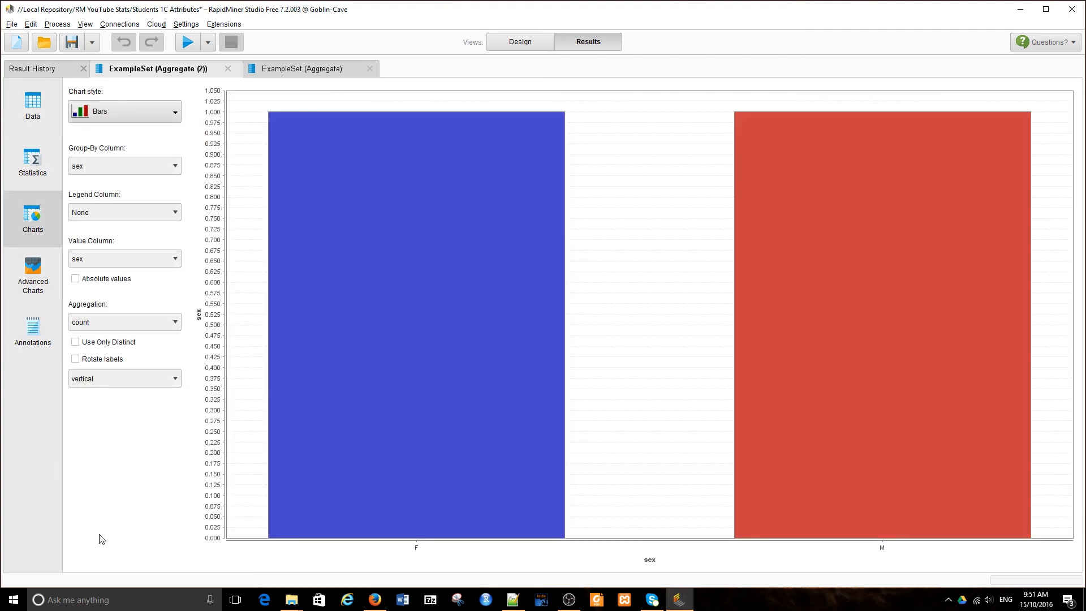
pyautogui.moveTo(886, 561)
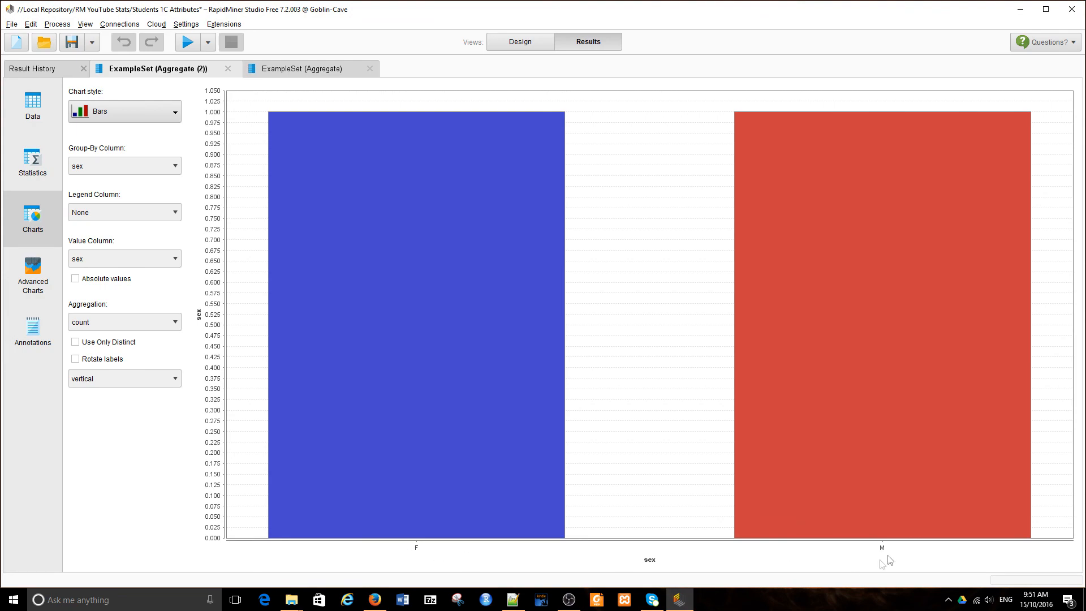
pyautogui.moveTo(297, 98)
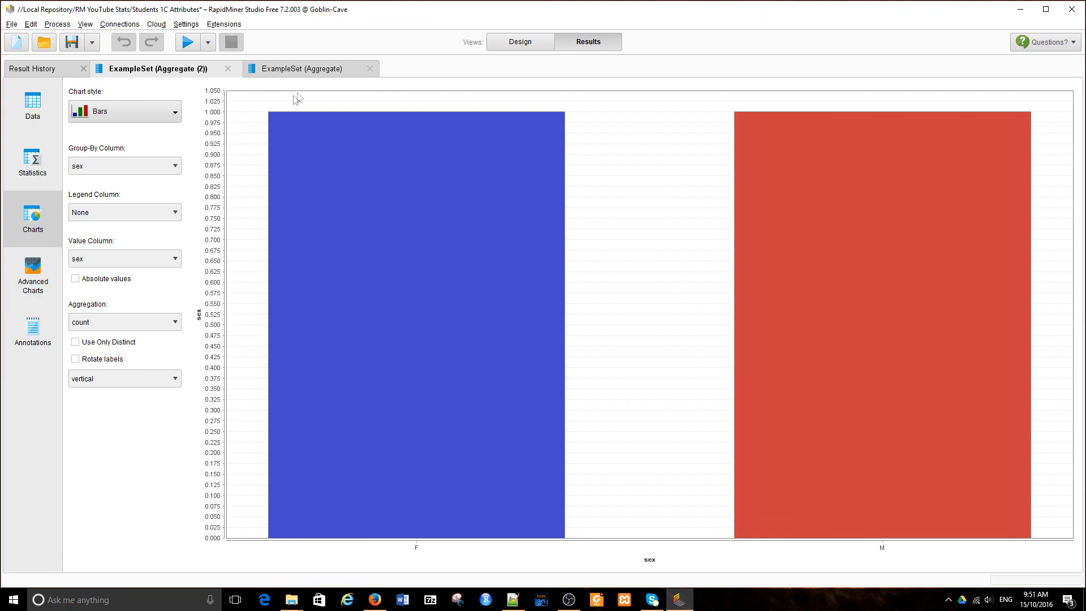
pyautogui.click(519, 42)
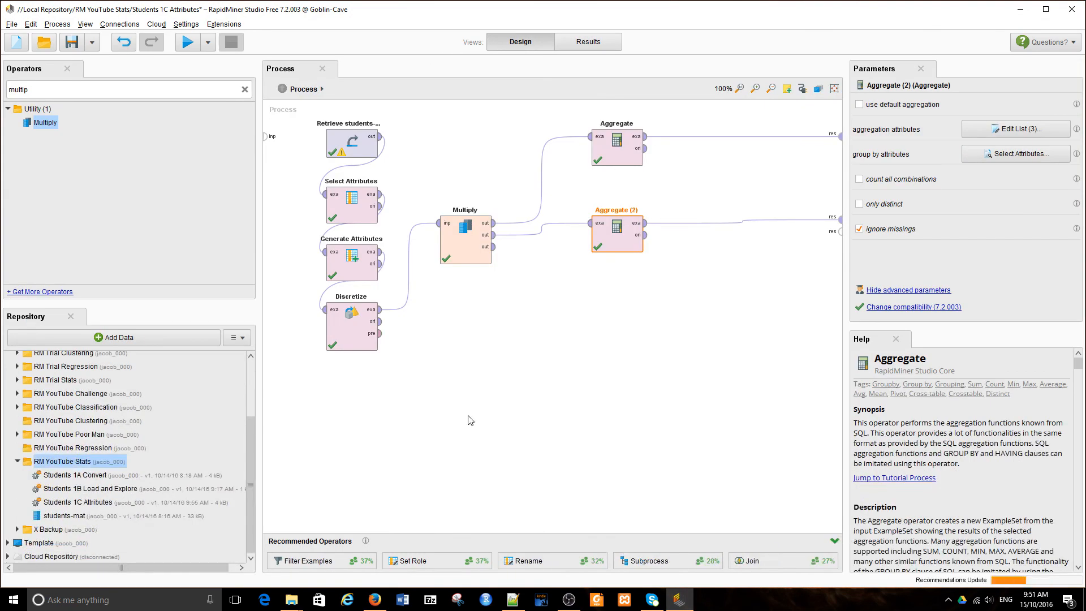